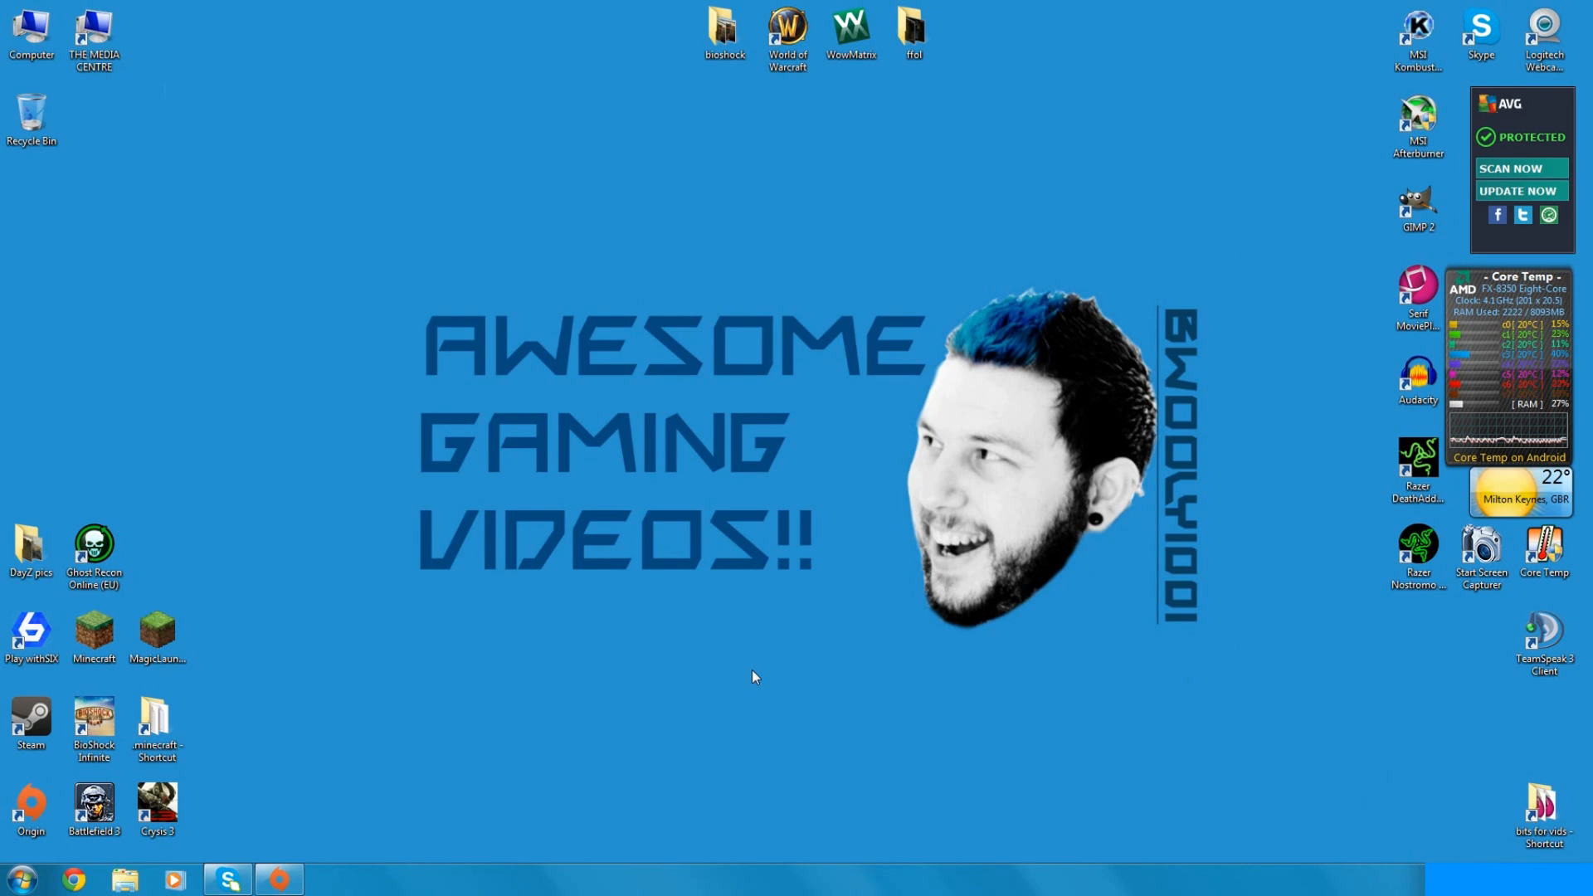
{"action": "mouse_move", "coordinate": [770, 438]}
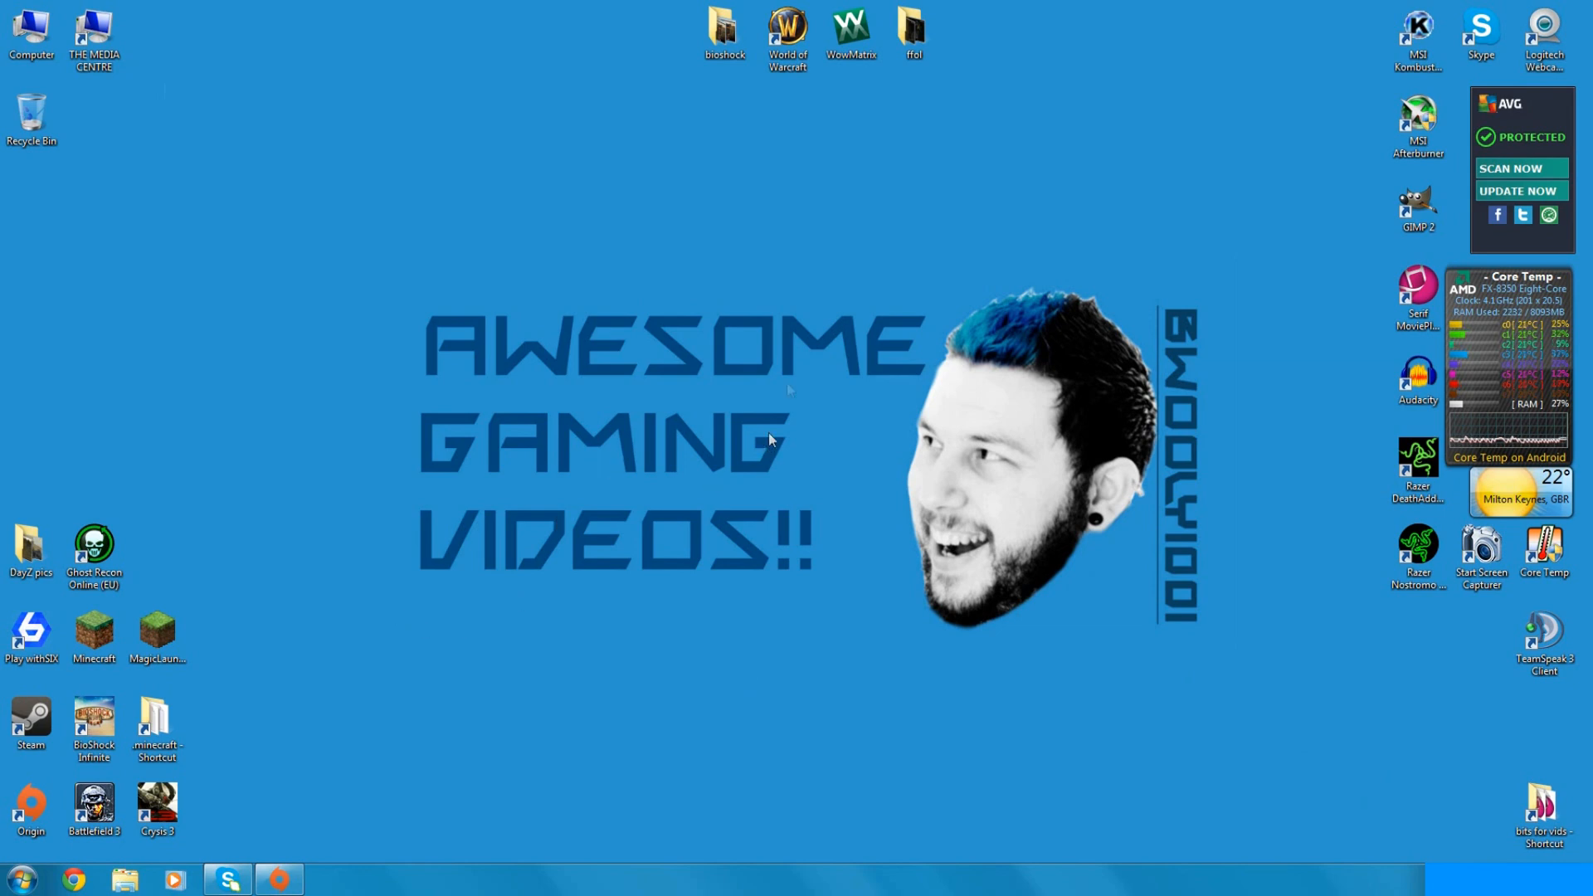
{"action": "mouse_move", "coordinate": [800, 360]}
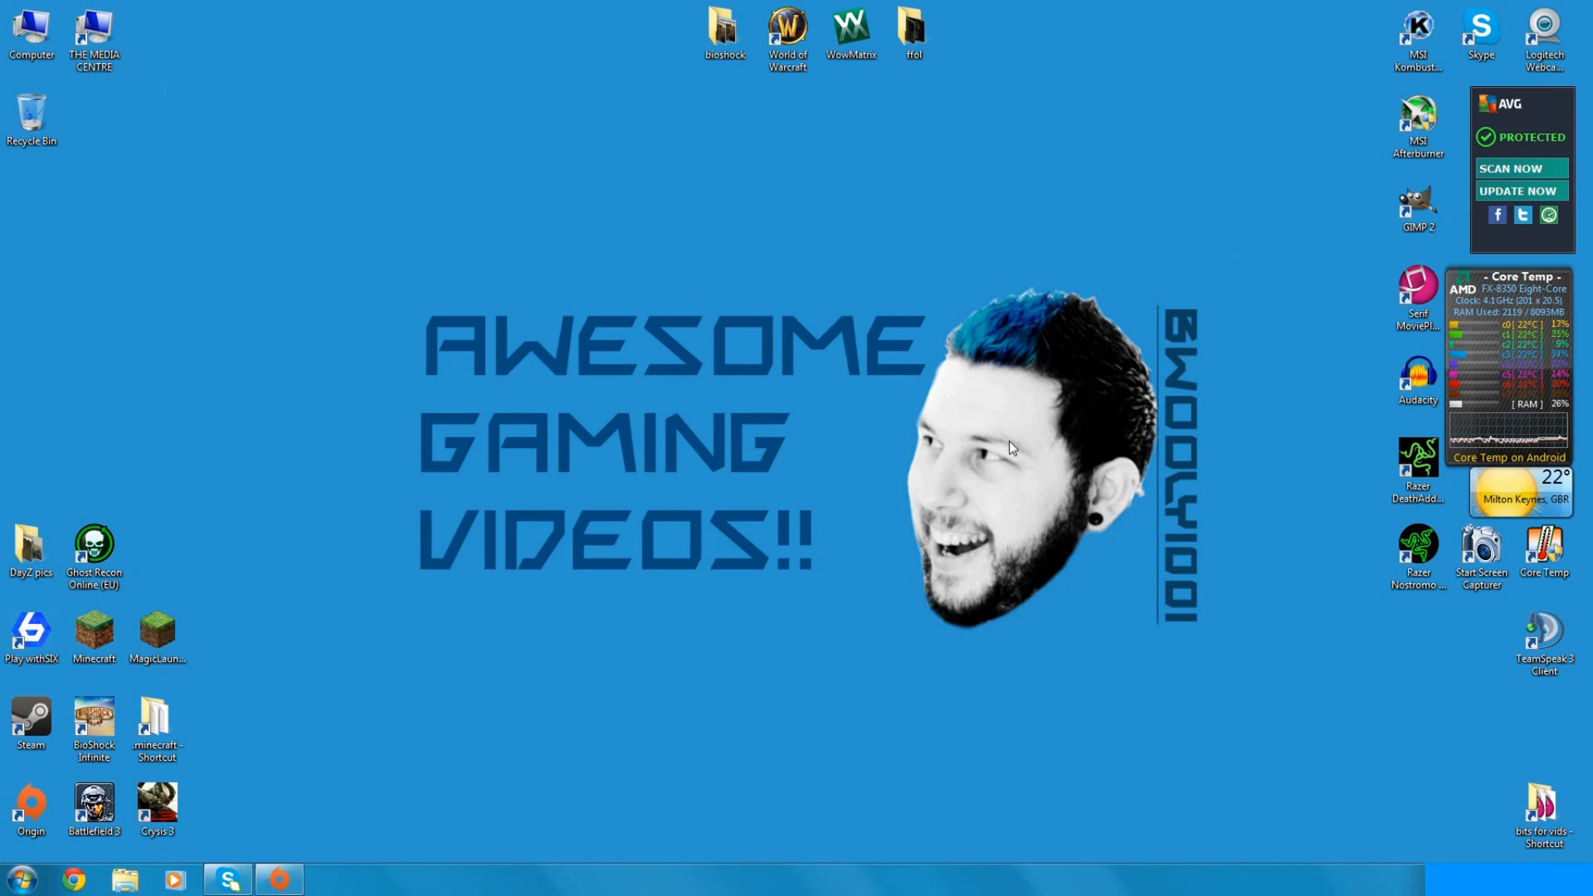
{"action": "mouse_move", "coordinate": [1021, 395]}
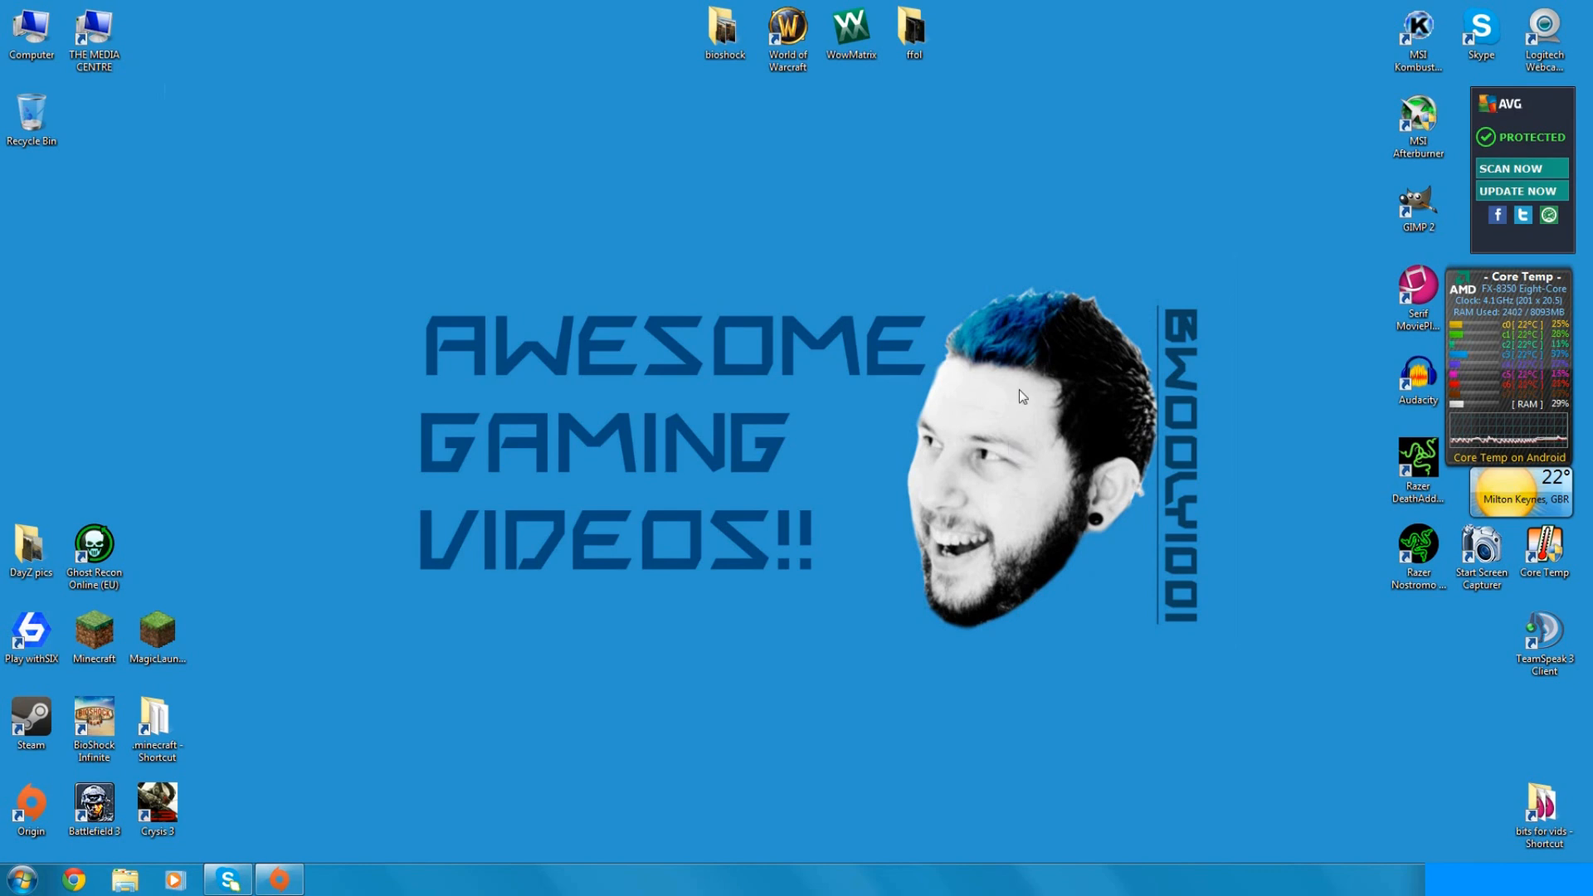
Step: Bring the browser forward showing Google results for 'msi afterburner'
{"action": "left_click", "coordinate": [1416, 121]}
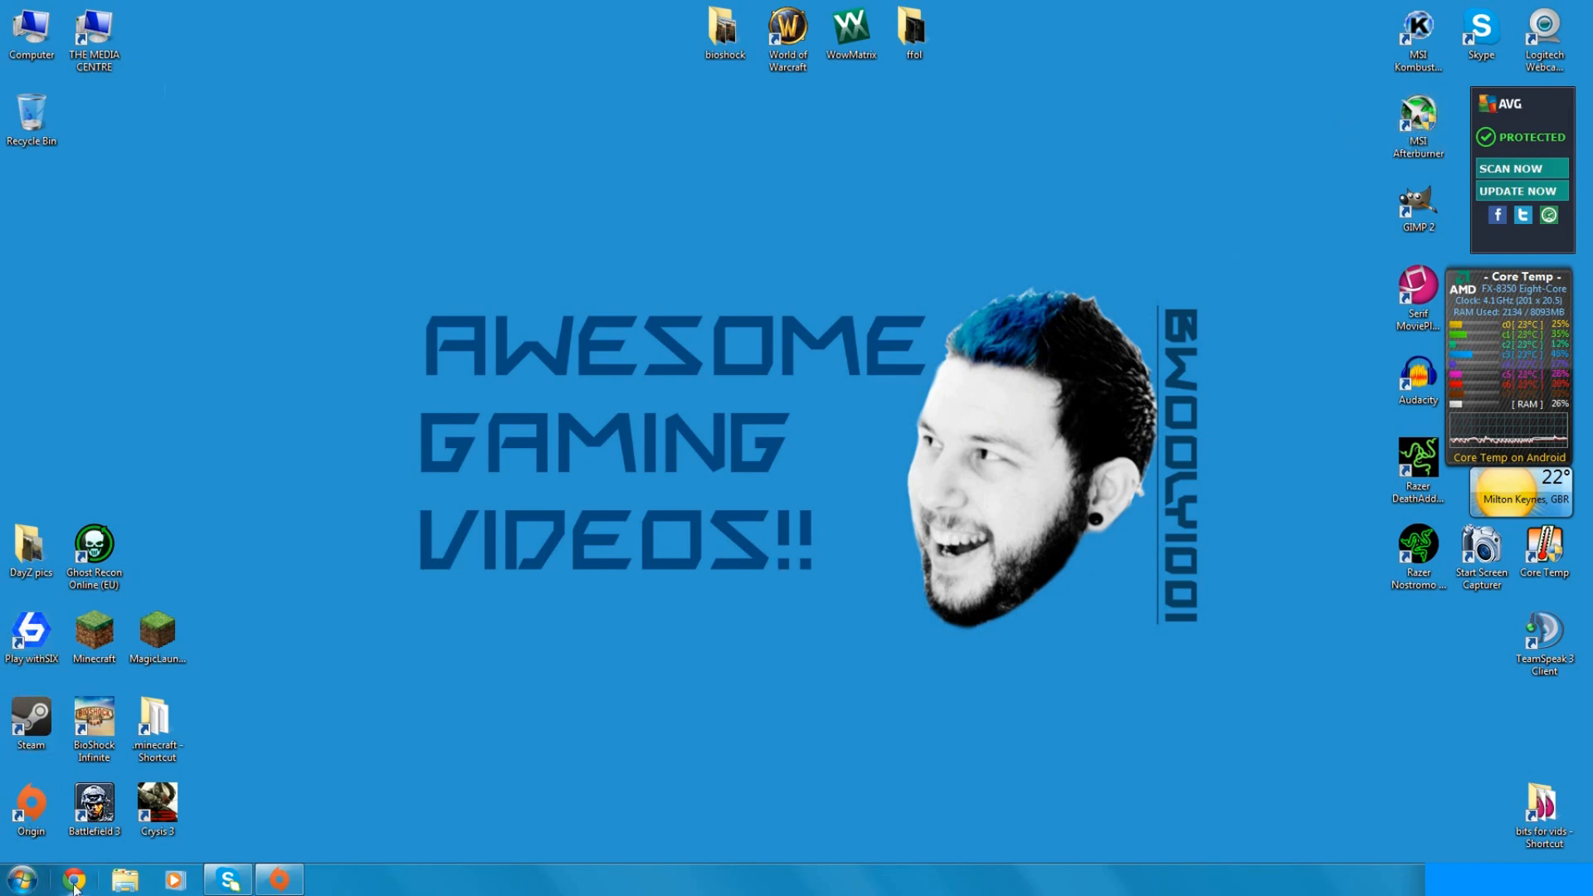
{"action": "left_click", "coordinate": [73, 880]}
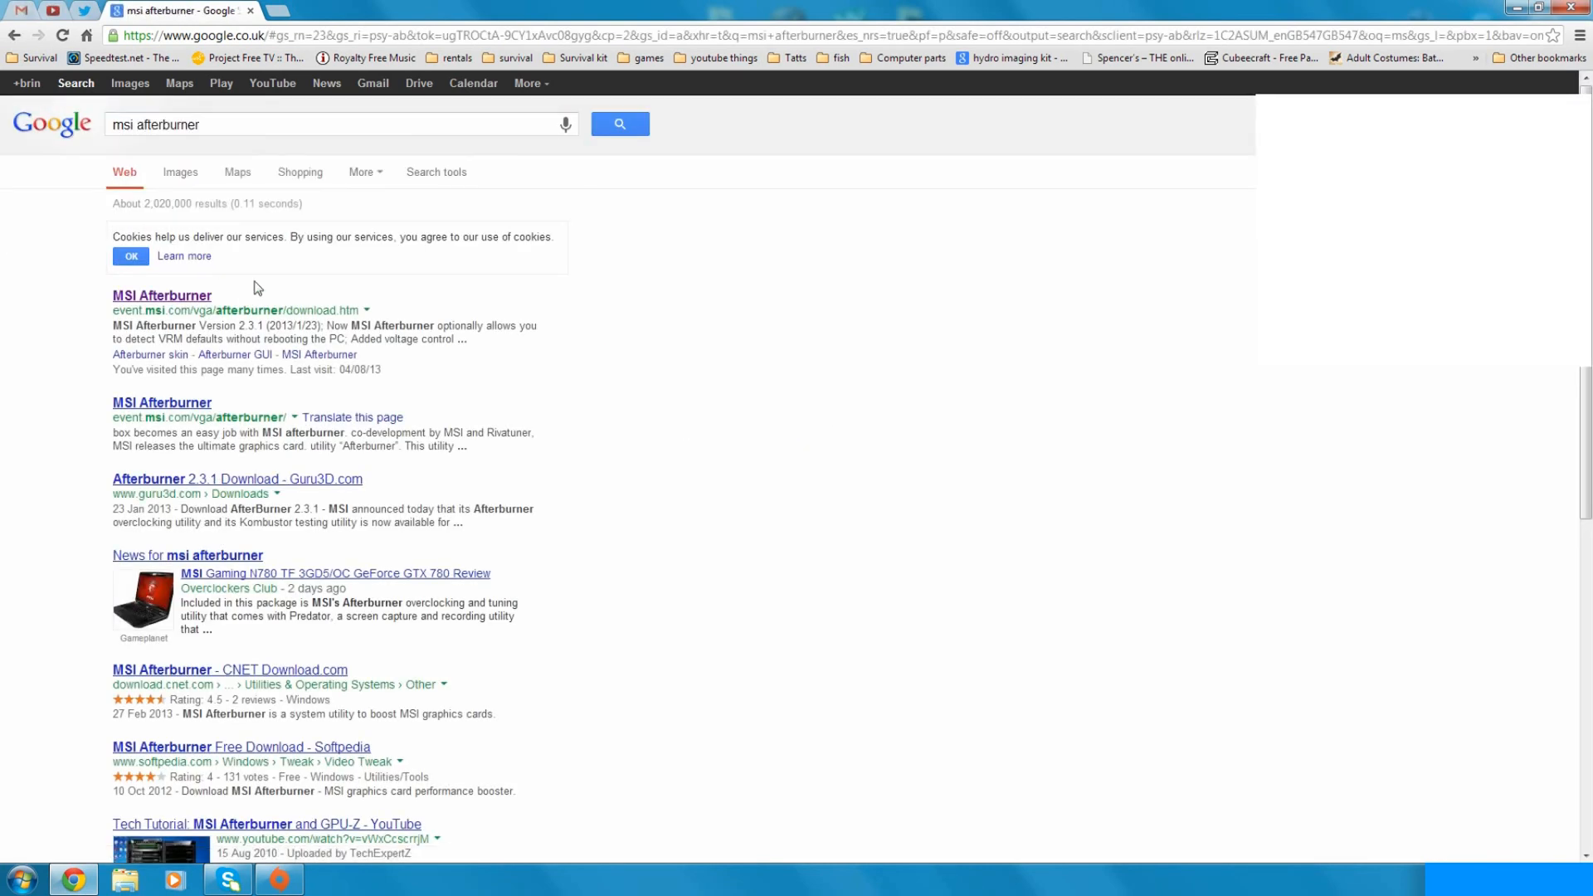
Step: Minimize the browser so the Windows desktop shows again
{"action": "left_click", "coordinate": [161, 296]}
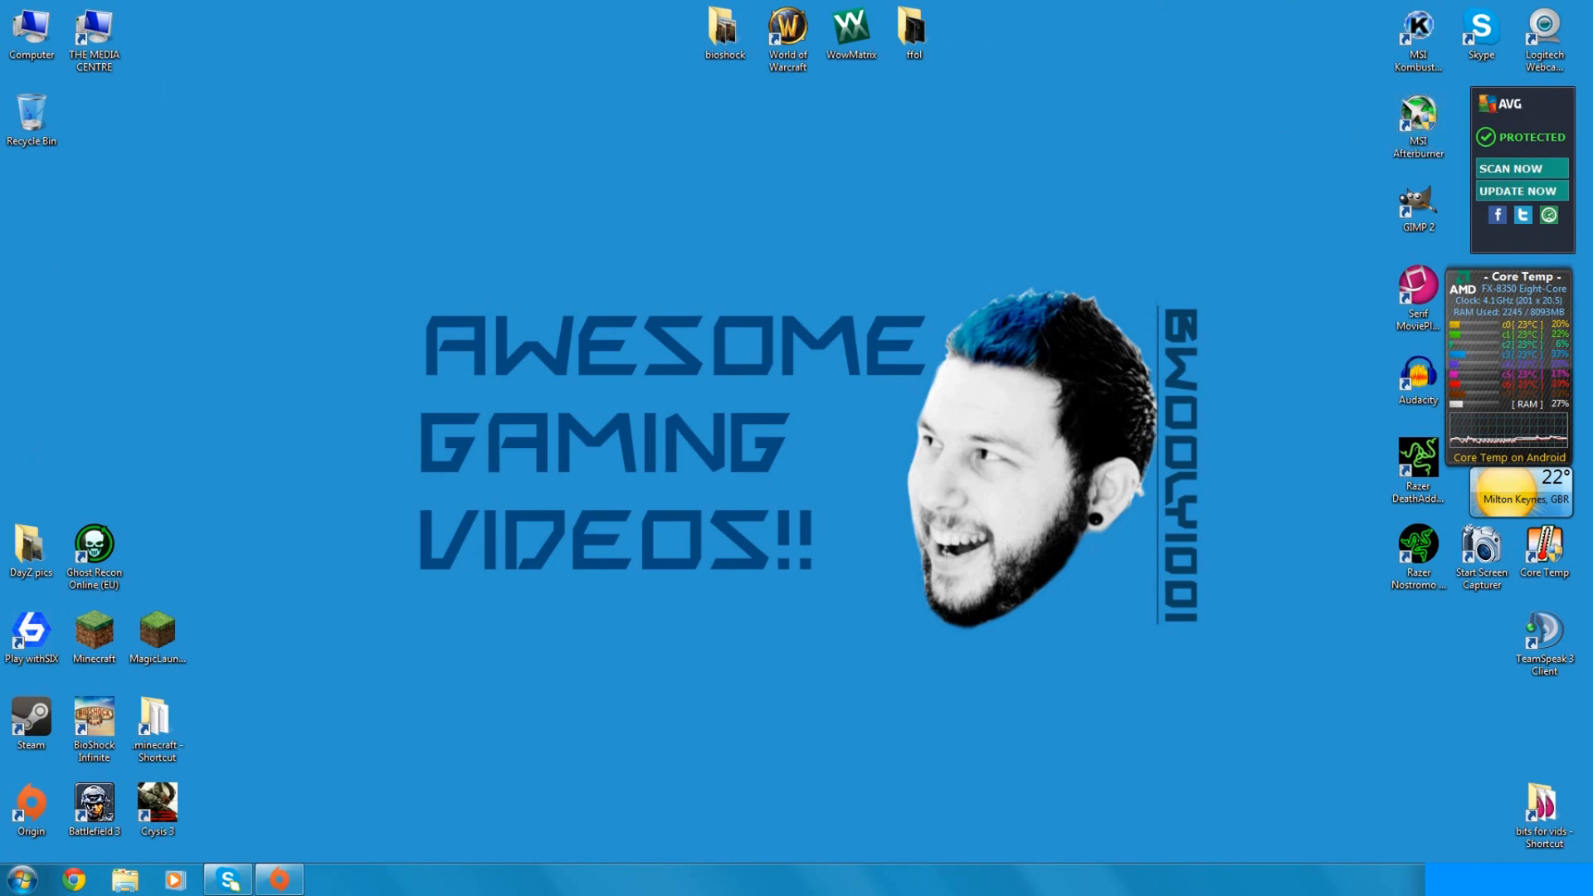
Step: Launch MSI Afterburner, view the Fan properties briefly, then return to General settings
{"action": "double_click", "coordinate": [1418, 114]}
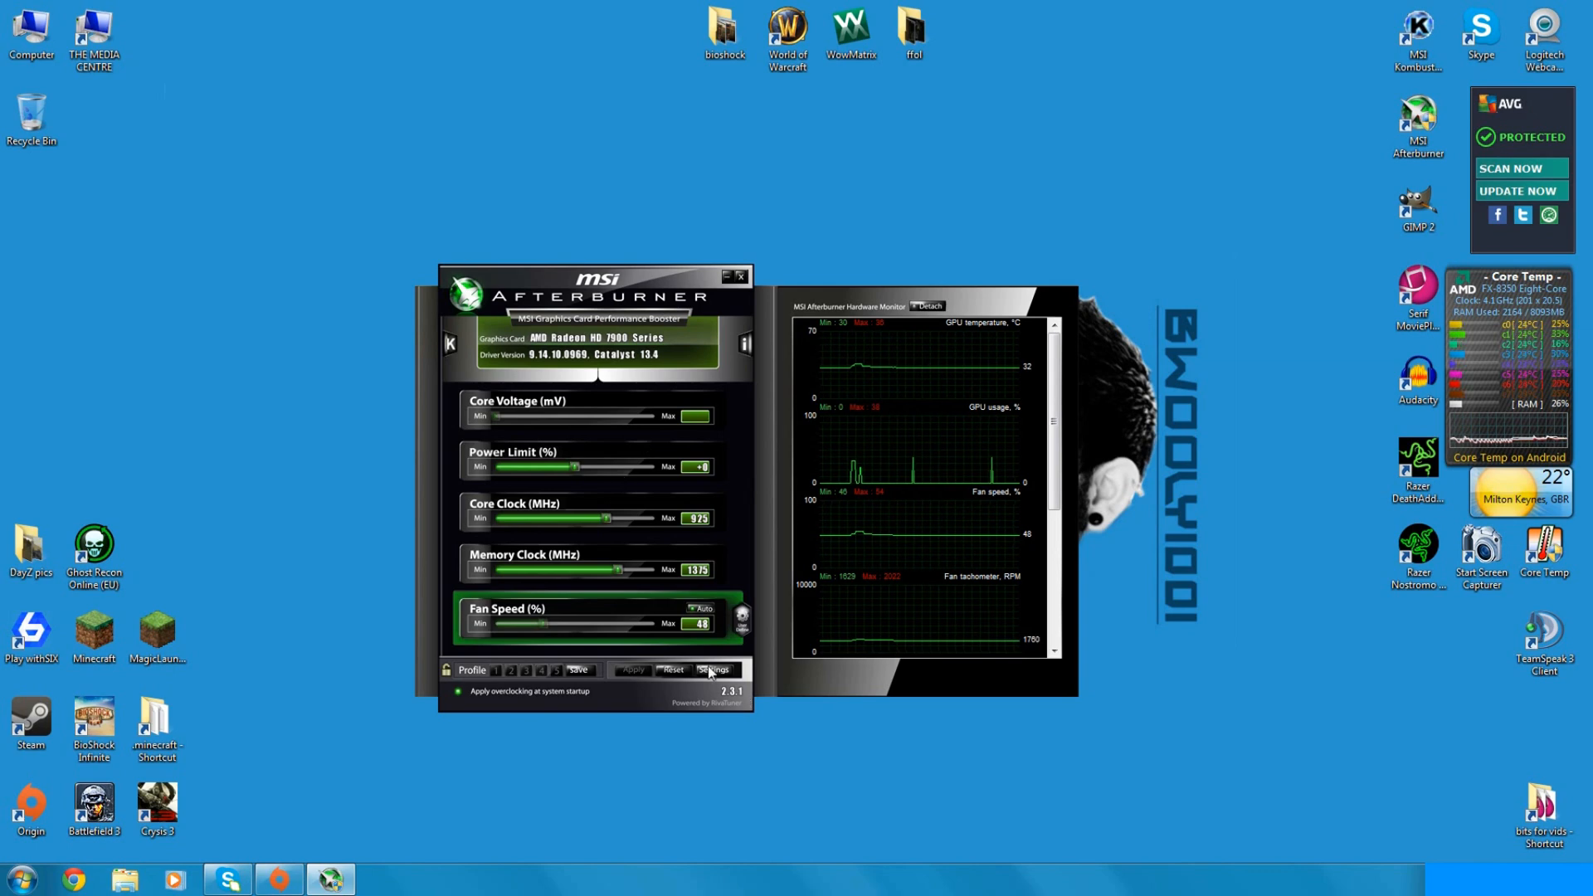
{"action": "left_click", "coordinate": [714, 669]}
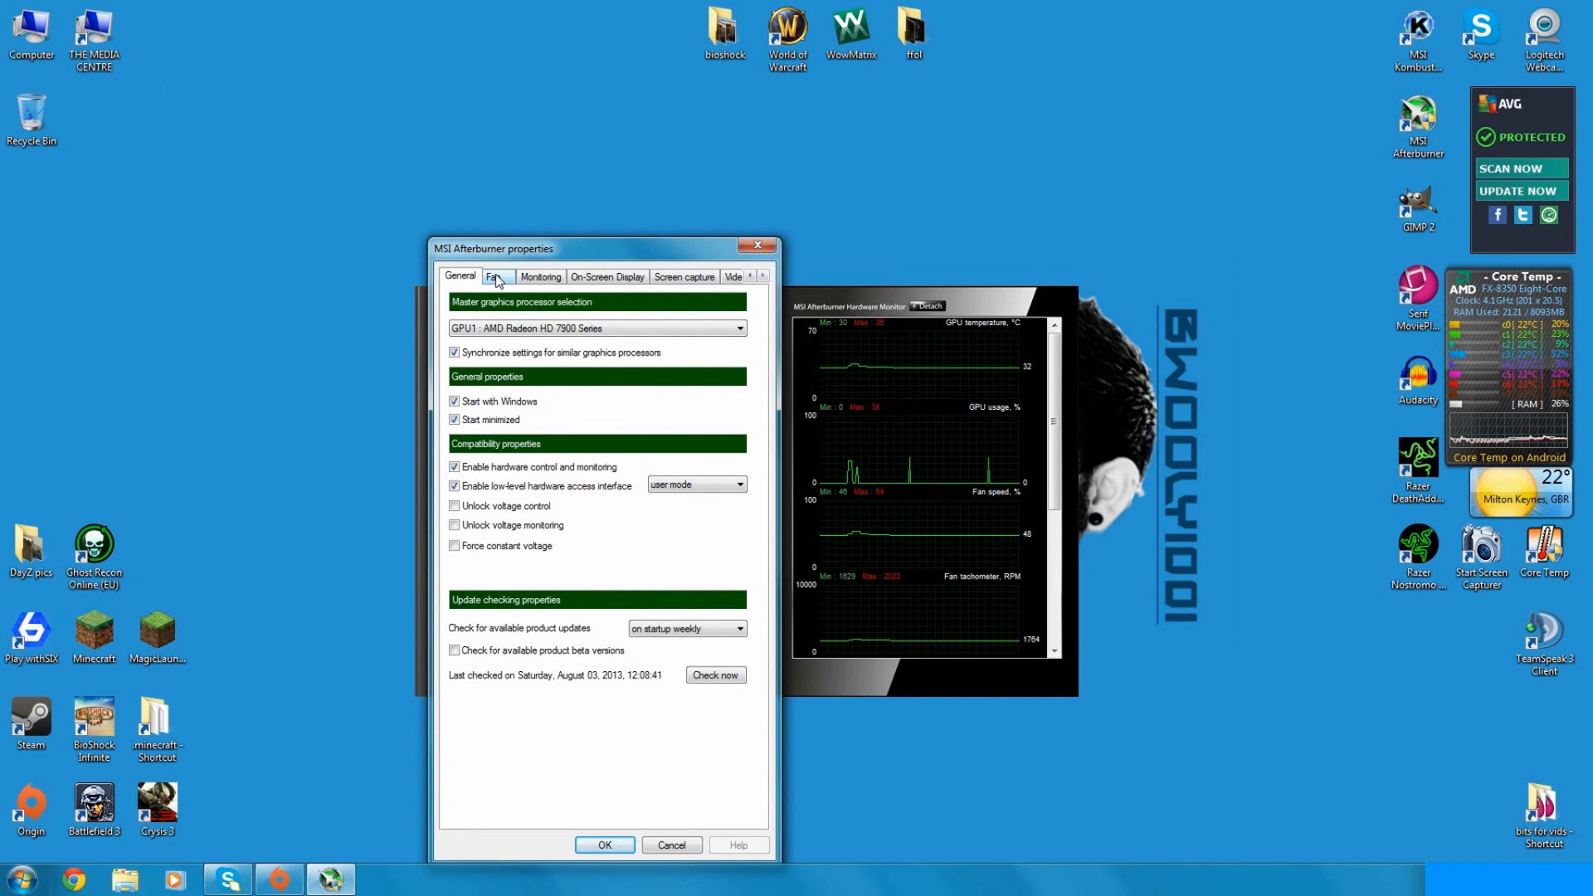
{"action": "left_click", "coordinate": [496, 278]}
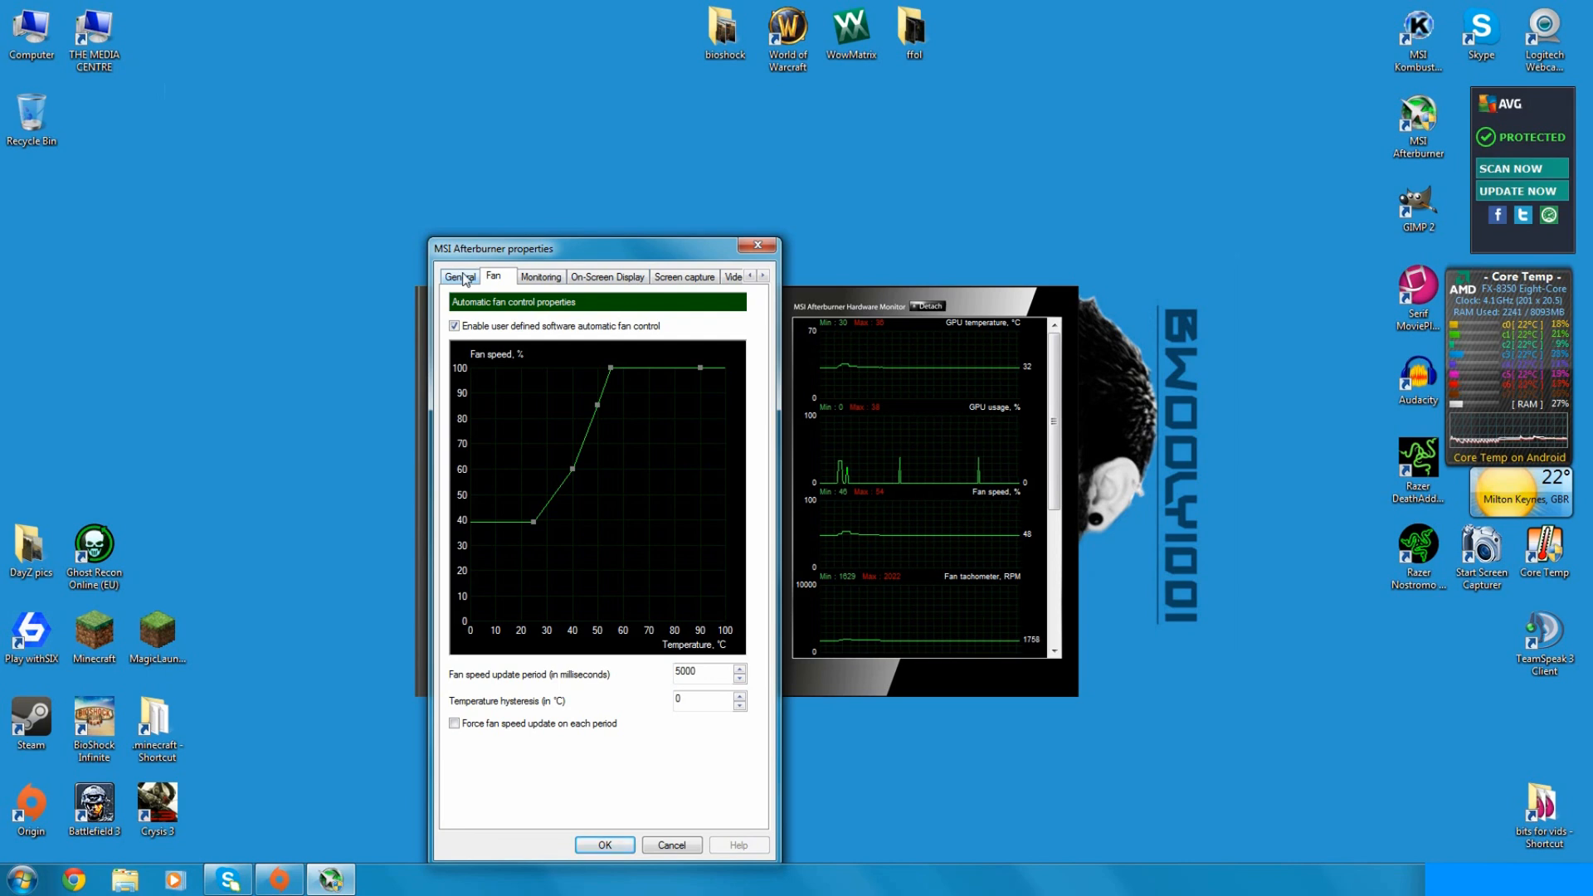
{"action": "left_click", "coordinate": [460, 277]}
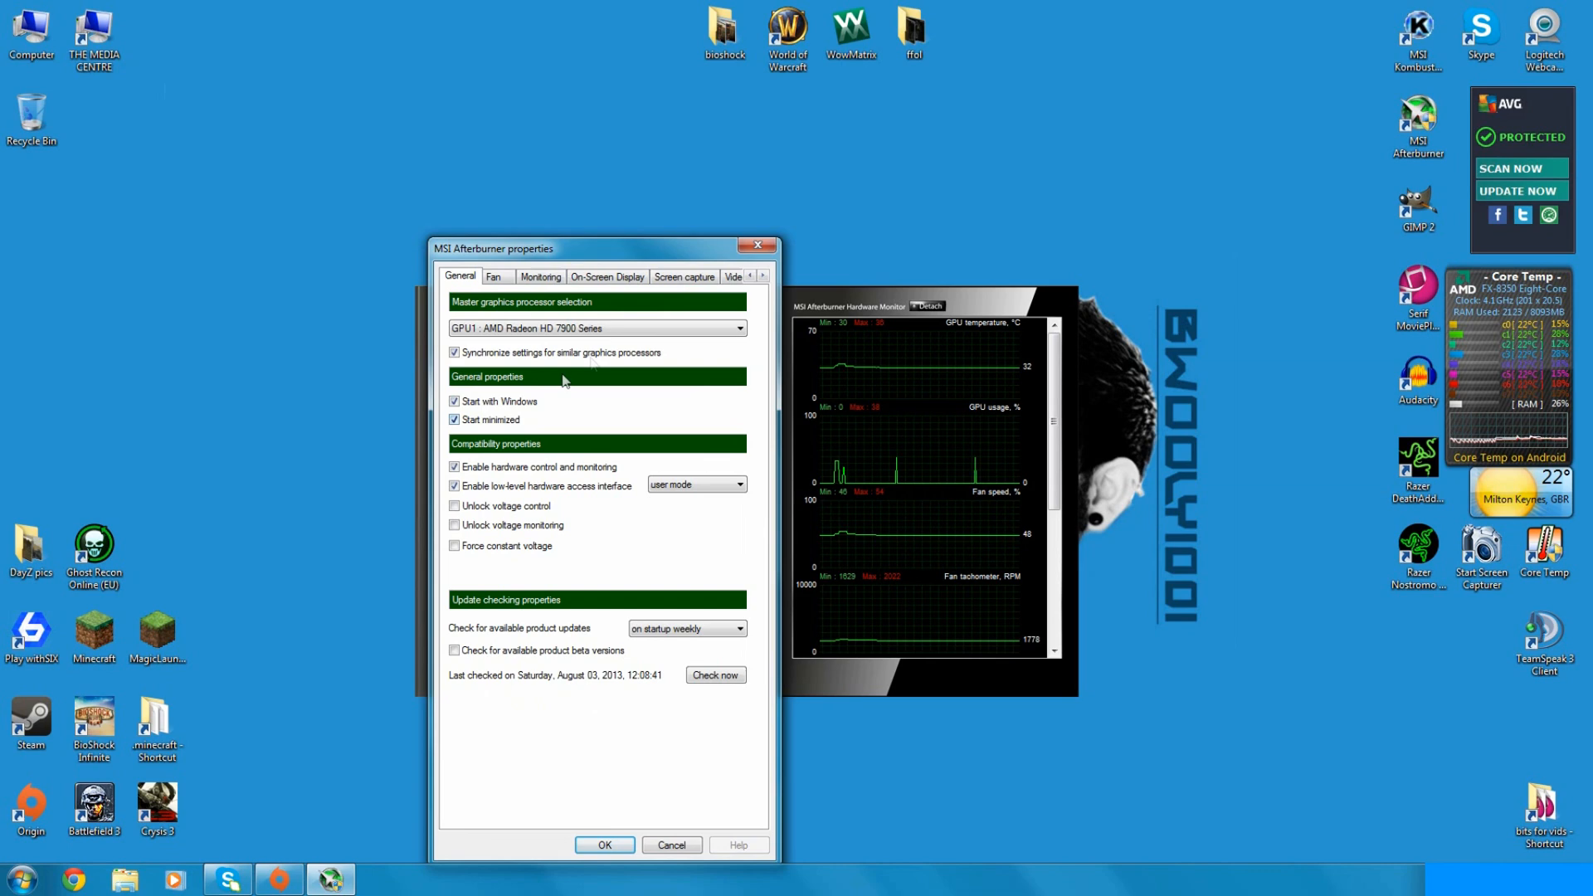
Step: Show the Video capture settings: MJPG compression, 93% quality, 16:9 1080p
{"action": "left_click", "coordinate": [675, 277]}
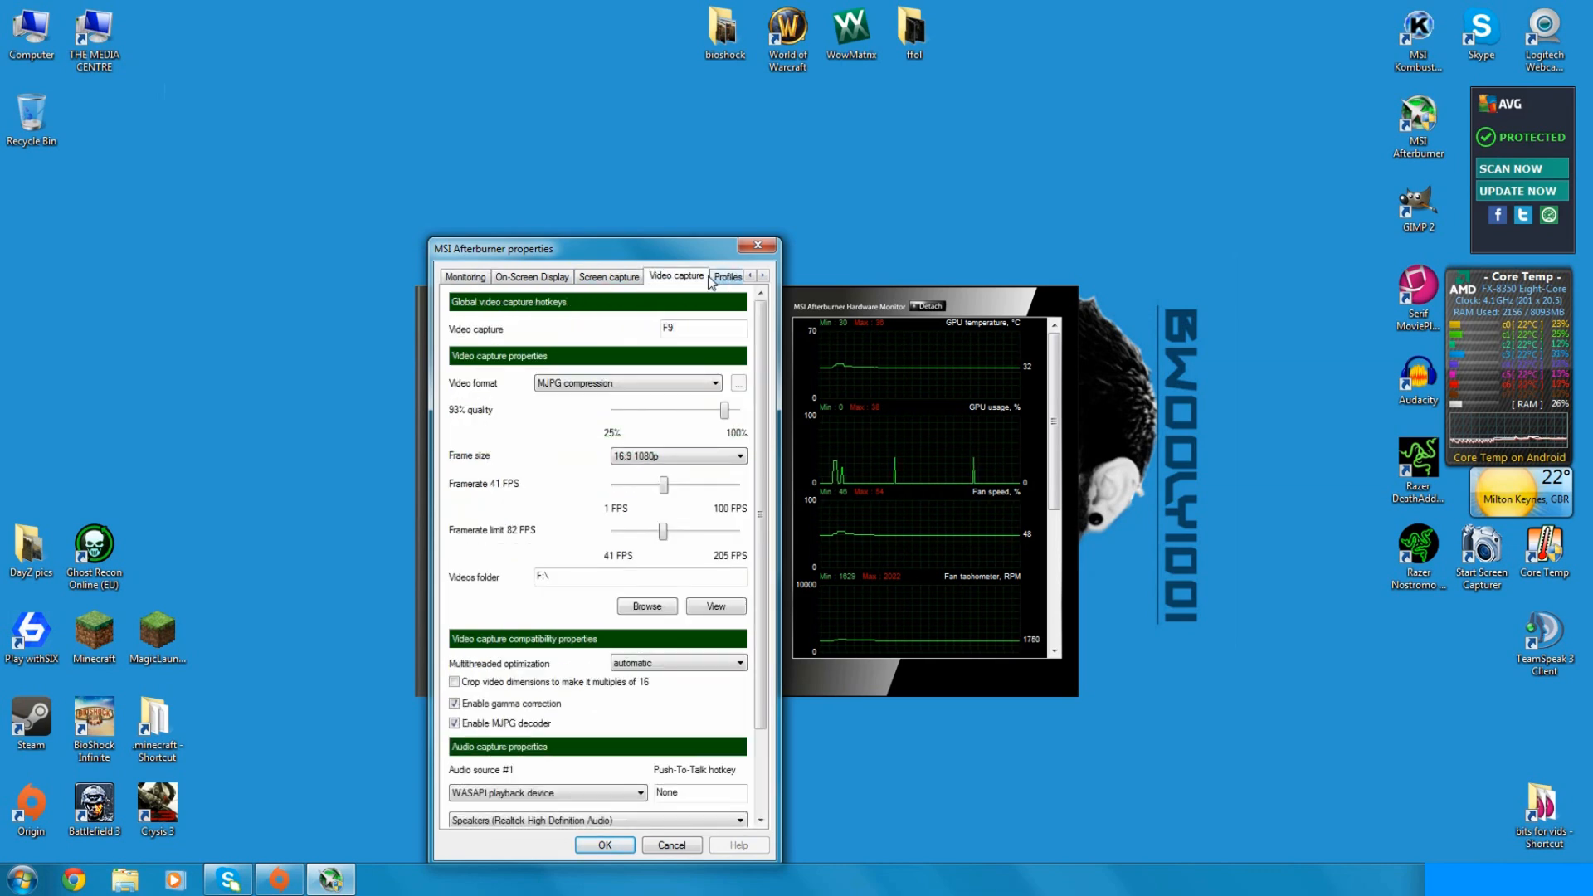
{"action": "mouse_move", "coordinate": [701, 329]}
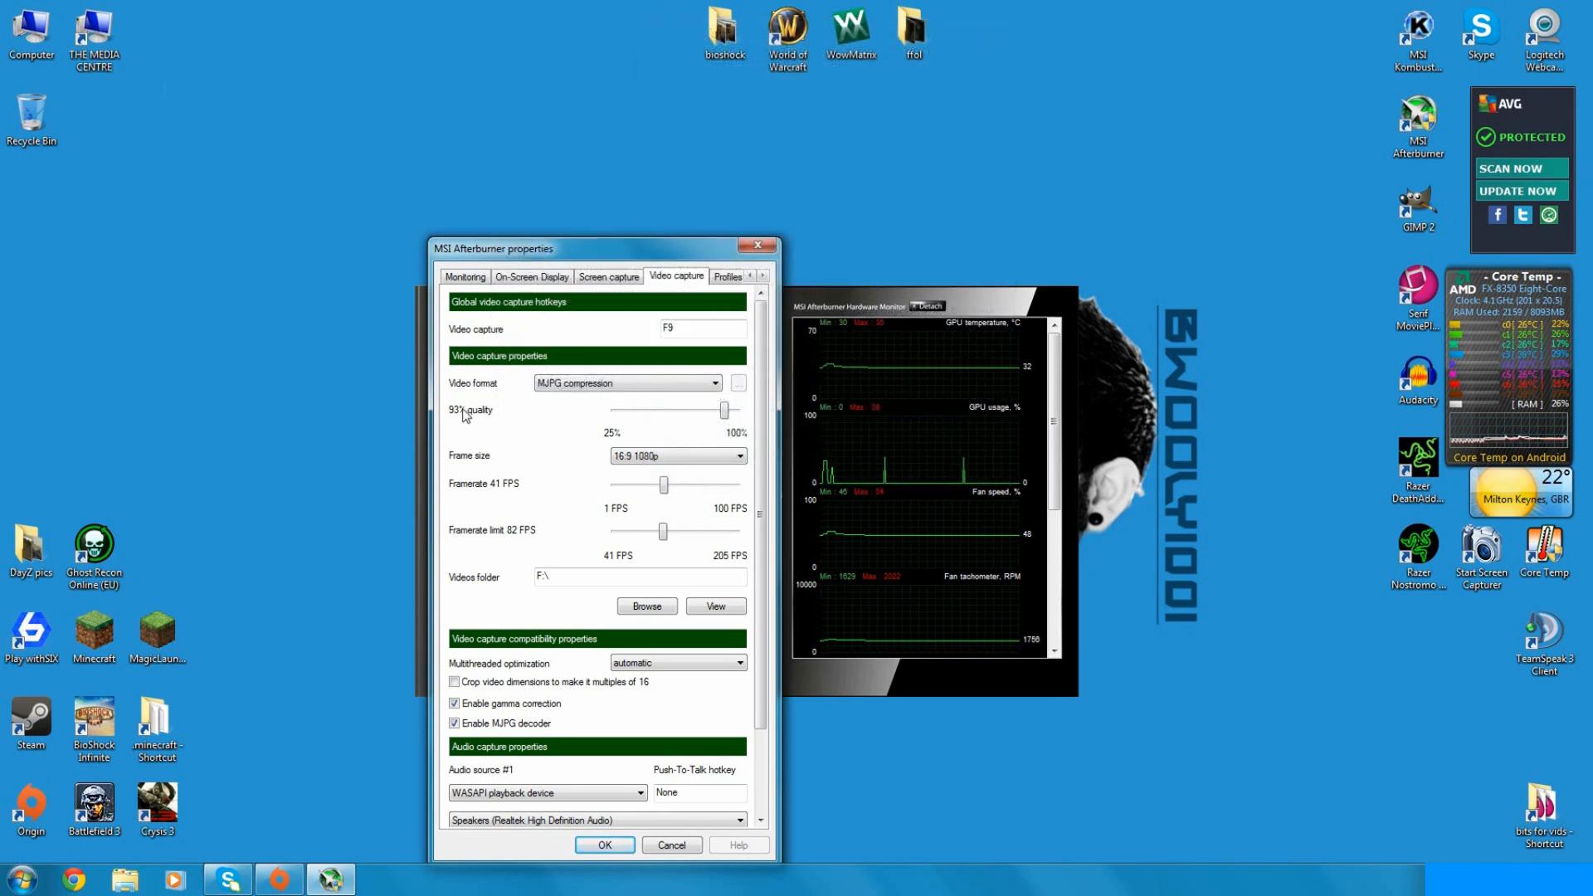
{"action": "mouse_move", "coordinate": [538, 423]}
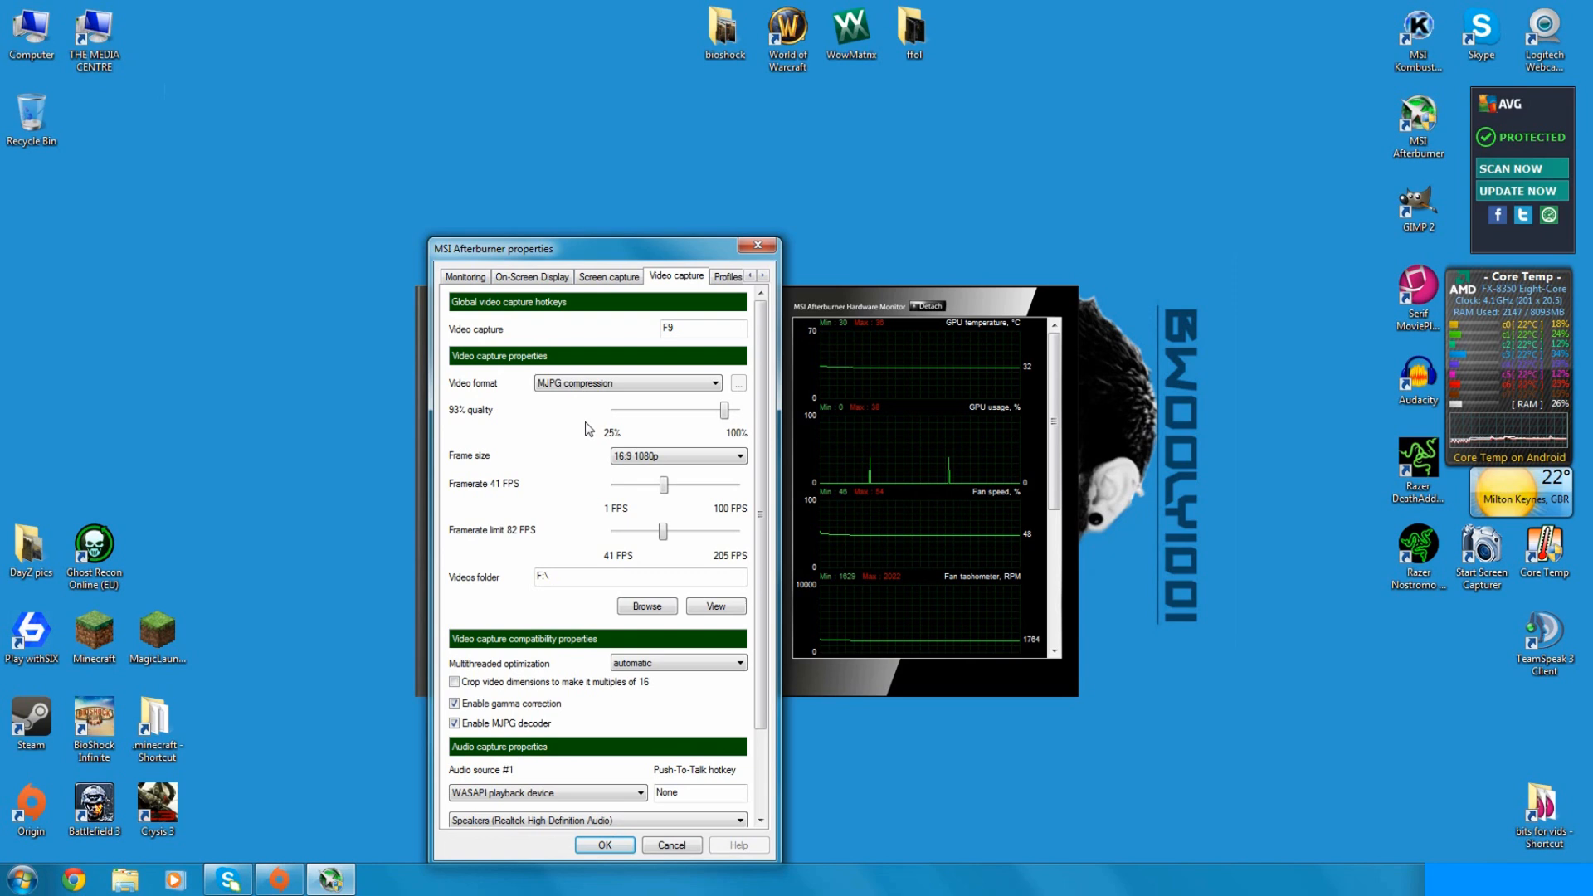
{"action": "mouse_move", "coordinate": [723, 410]}
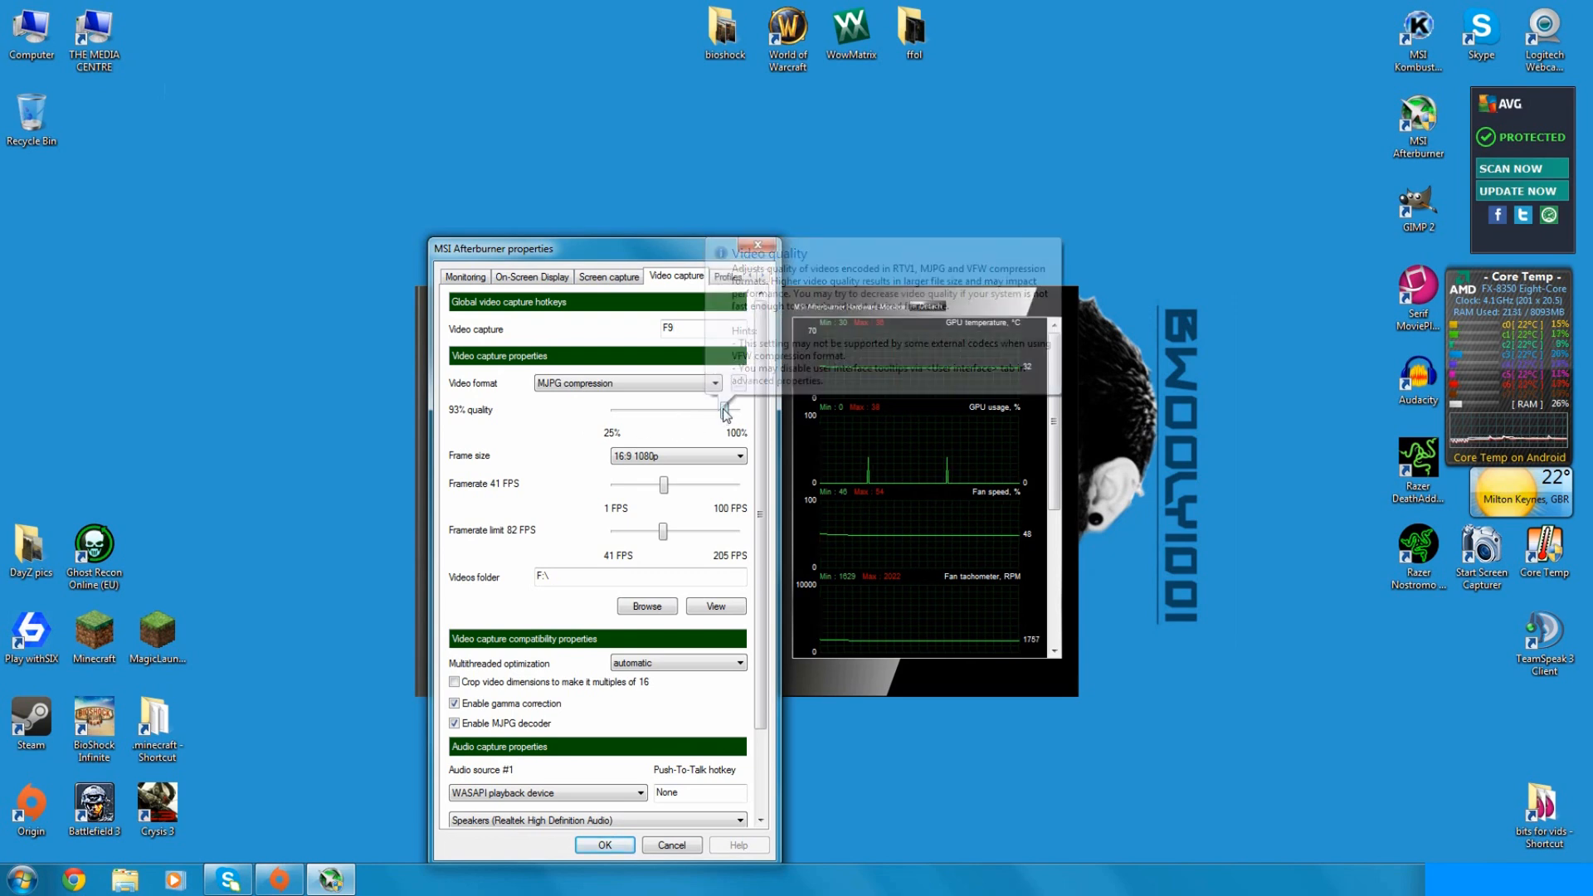
{"action": "mouse_move", "coordinate": [536, 429]}
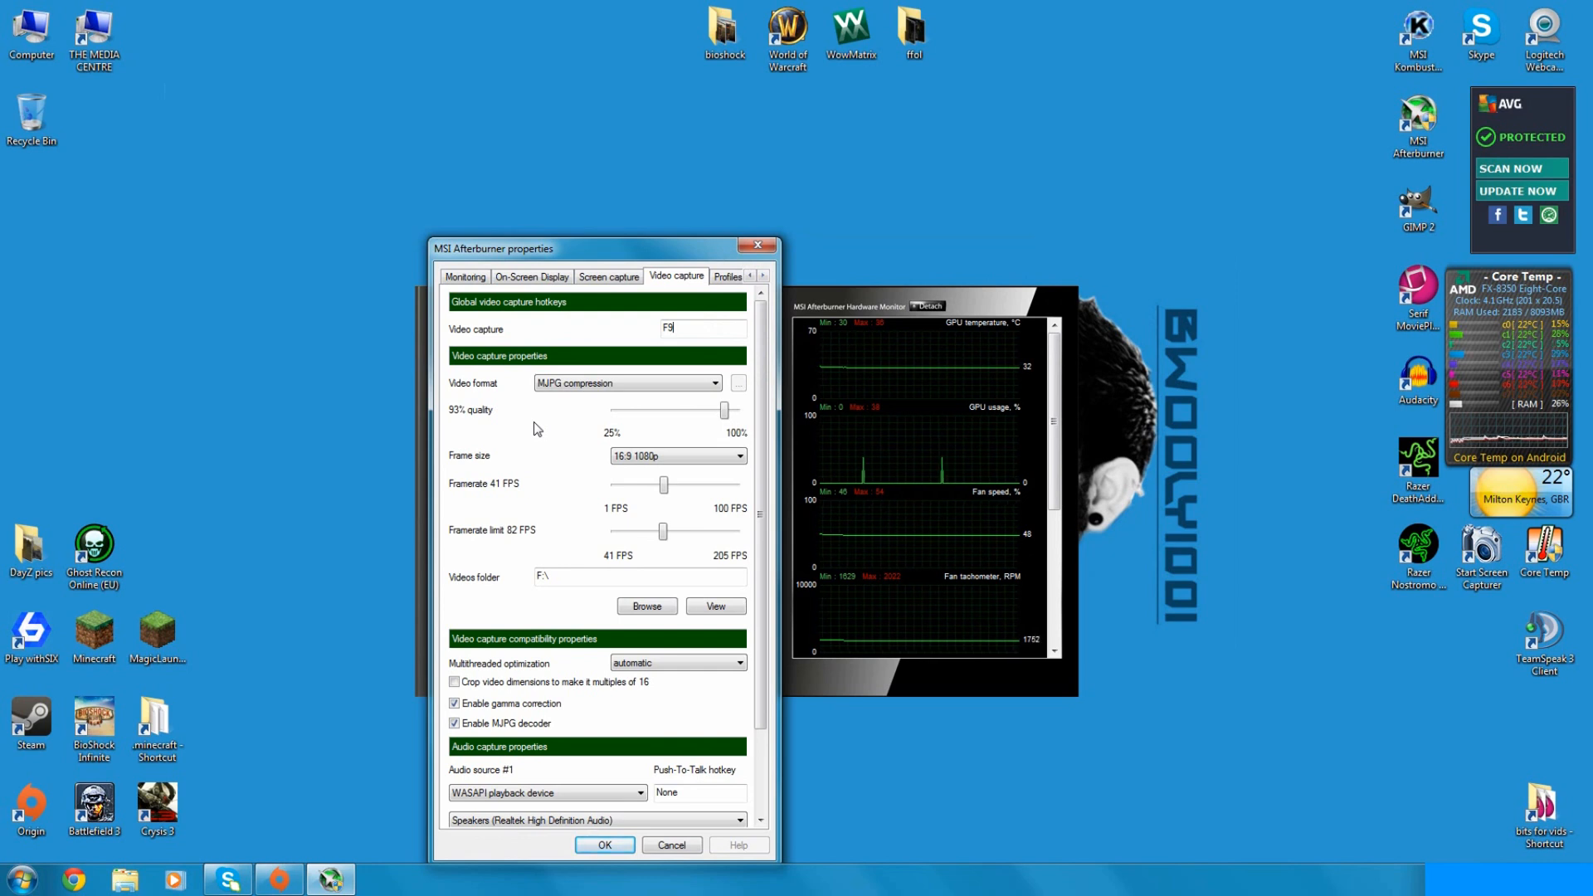
{"action": "mouse_move", "coordinate": [470, 409]}
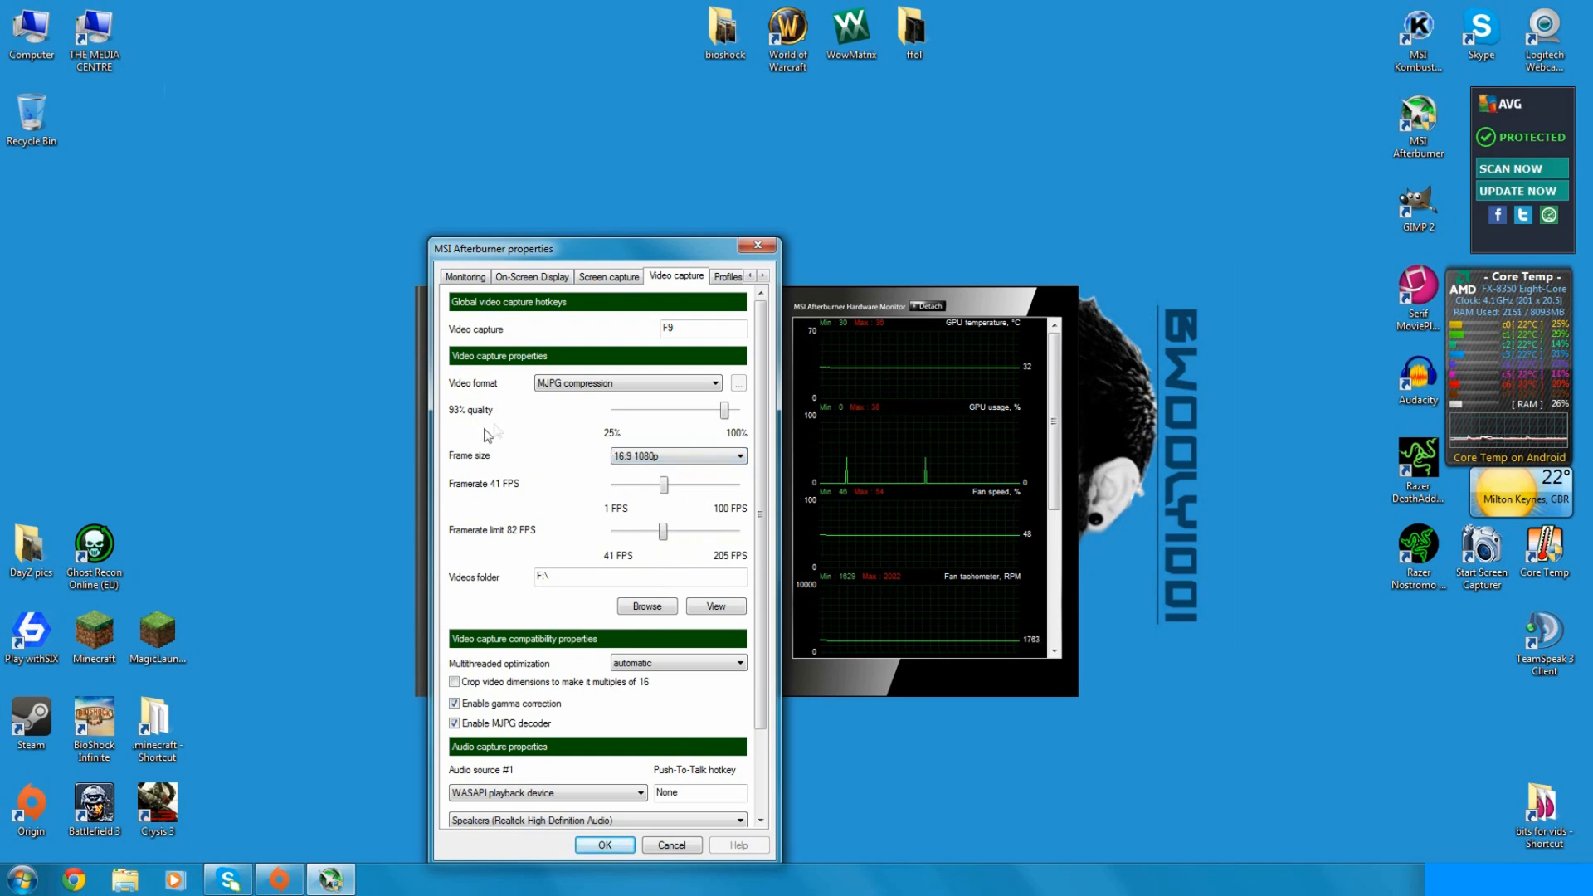
{"action": "mouse_move", "coordinate": [519, 428]}
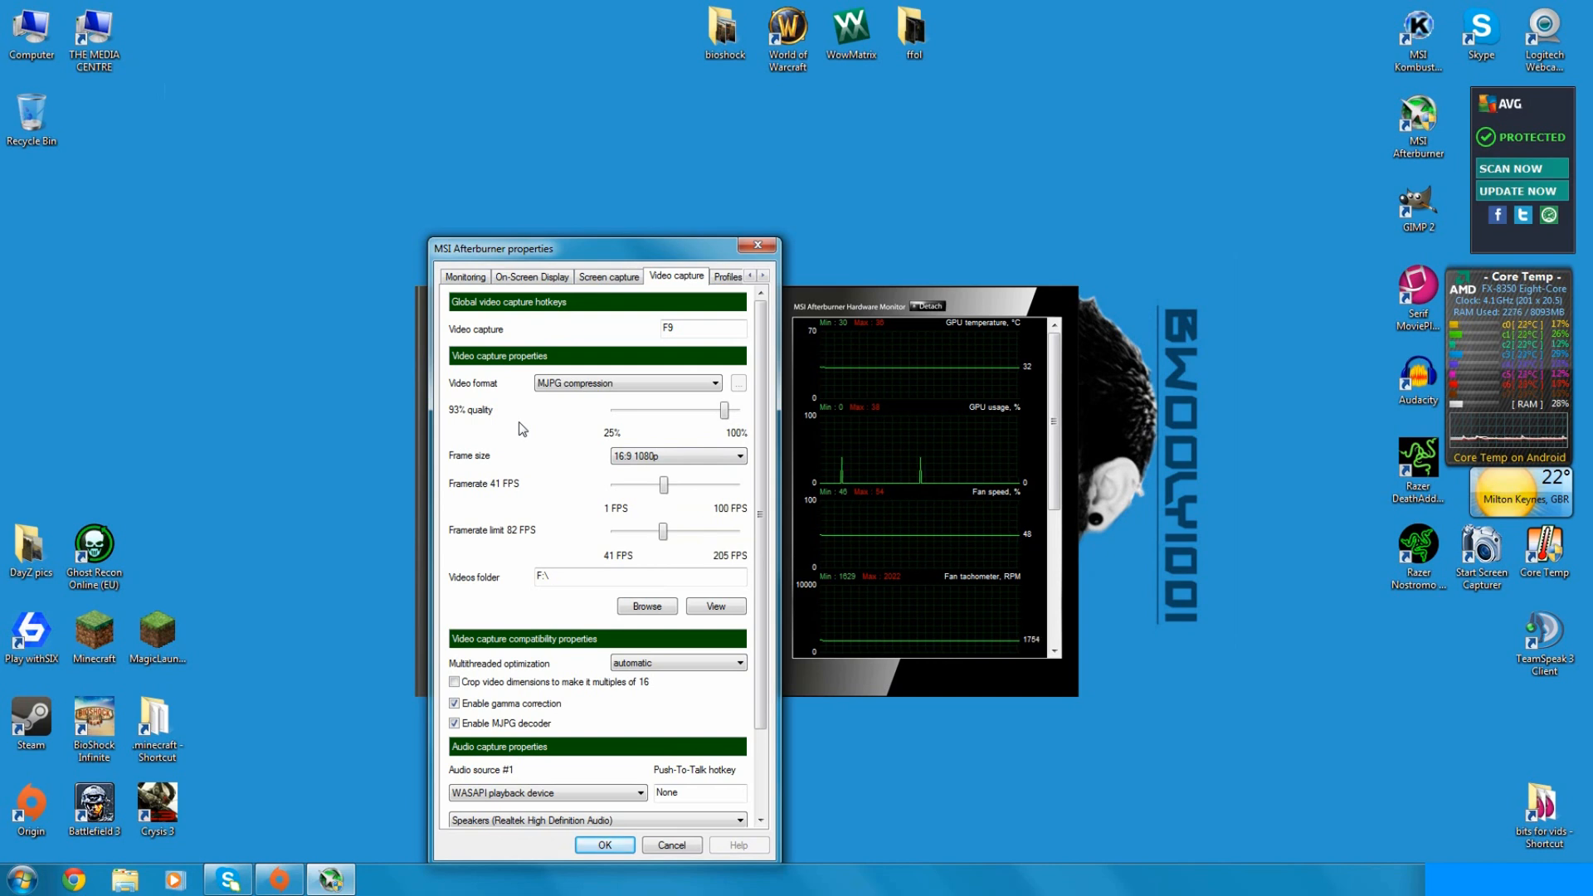
{"action": "mouse_move", "coordinate": [500, 496]}
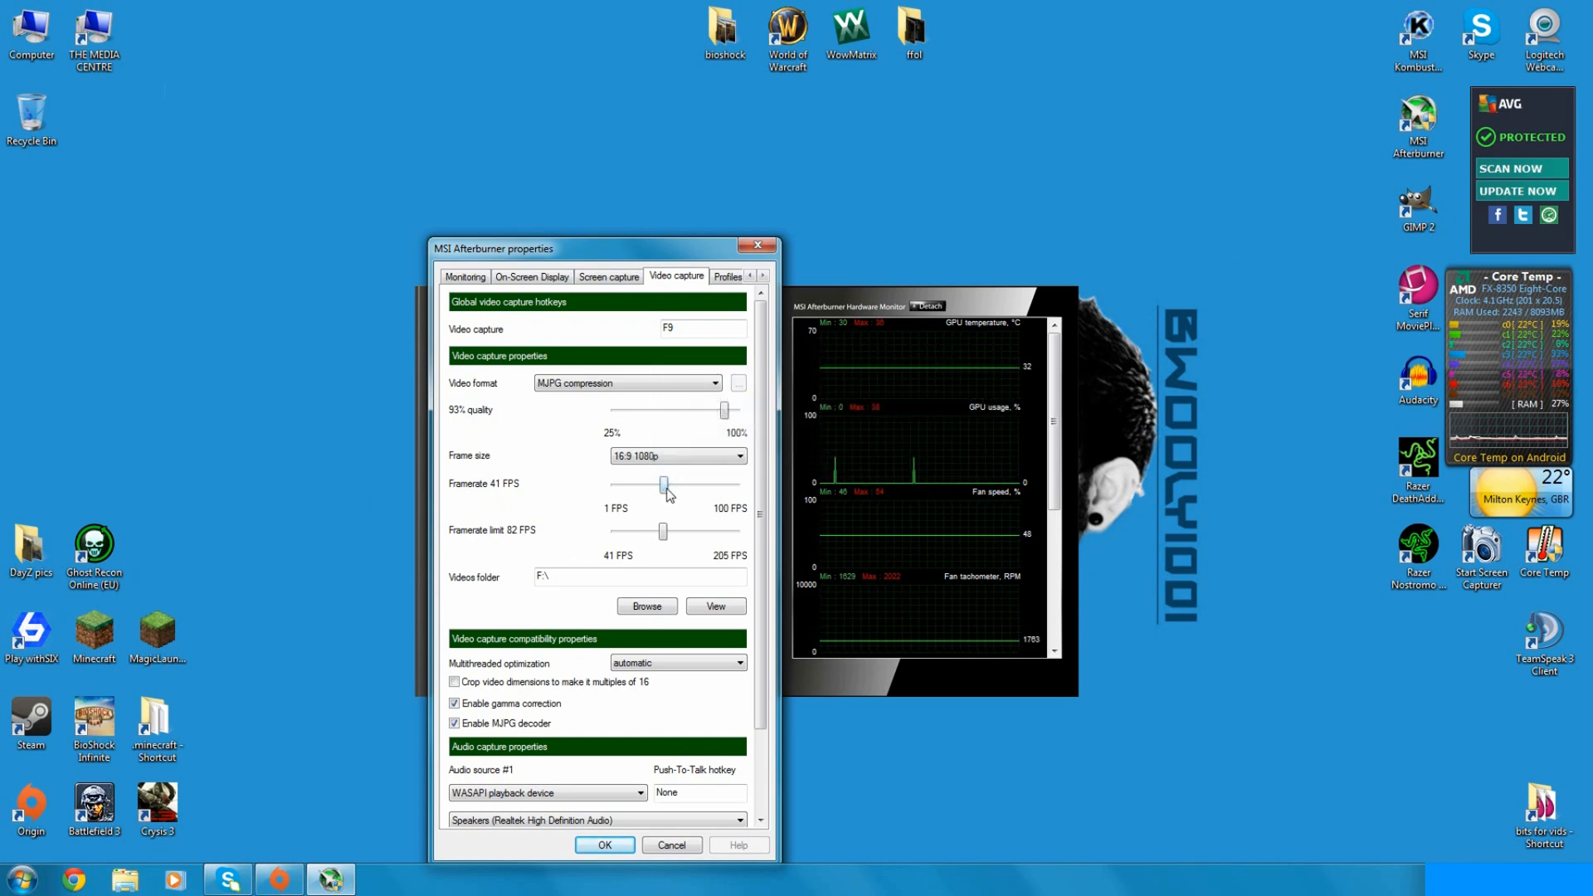
{"action": "mouse_move", "coordinate": [662, 487]}
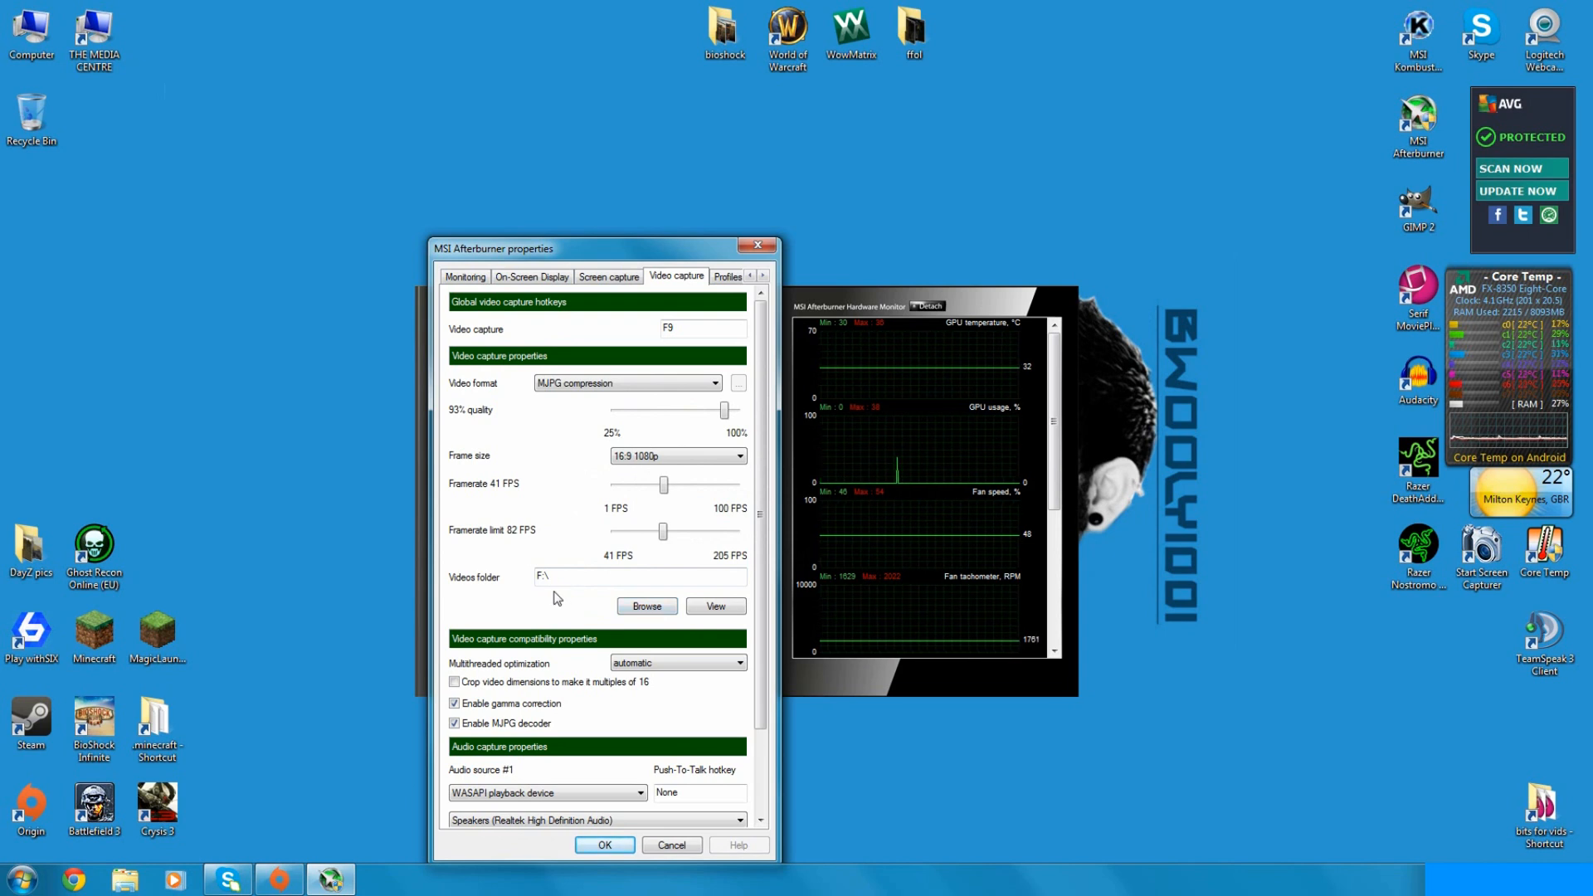
Step: Change the capture frame size from 16:9 1080p to 16:10 480p
{"action": "left_click", "coordinate": [675, 455]}
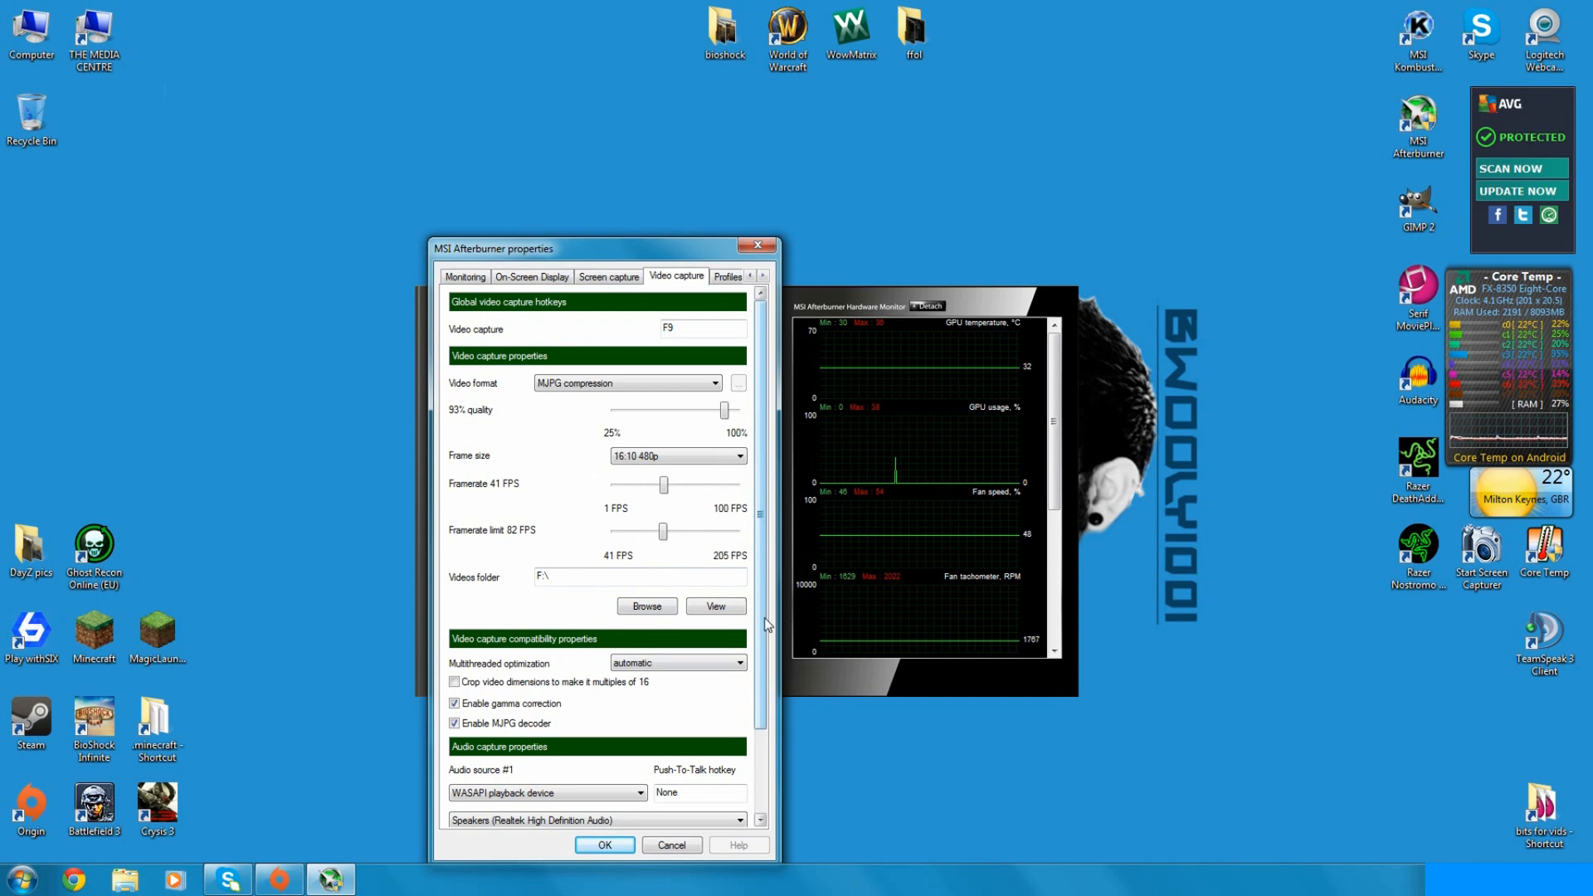
Step: Choose Speakers (Realtek High Definition Audio) as the first audio capture device
{"action": "scroll", "scroll_direction": "down", "scroll_amount": 3}
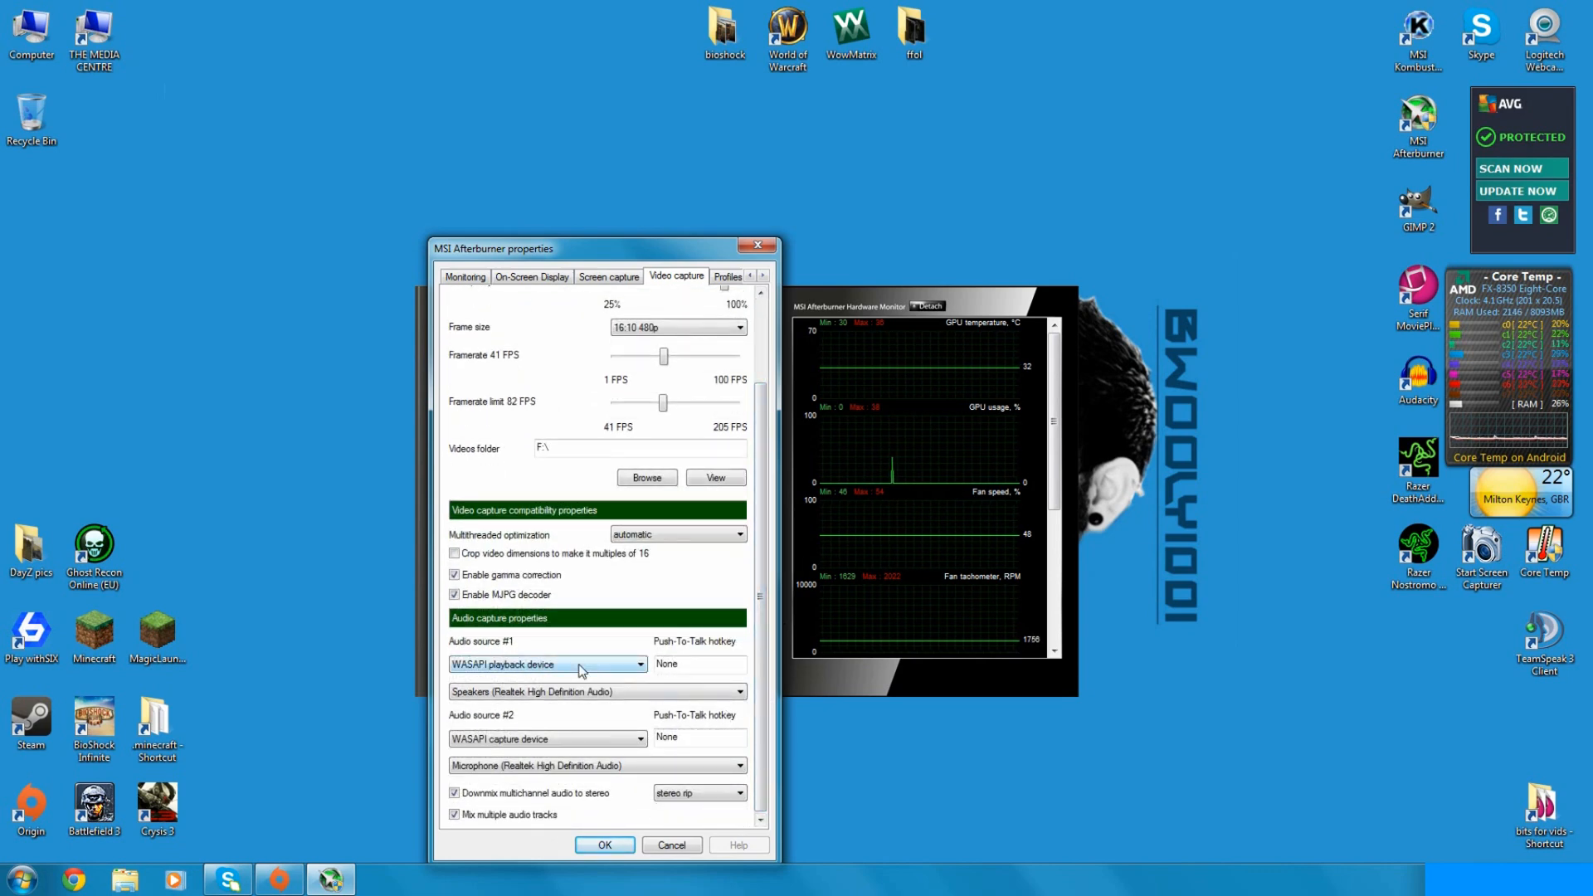
{"action": "mouse_move", "coordinate": [549, 664]}
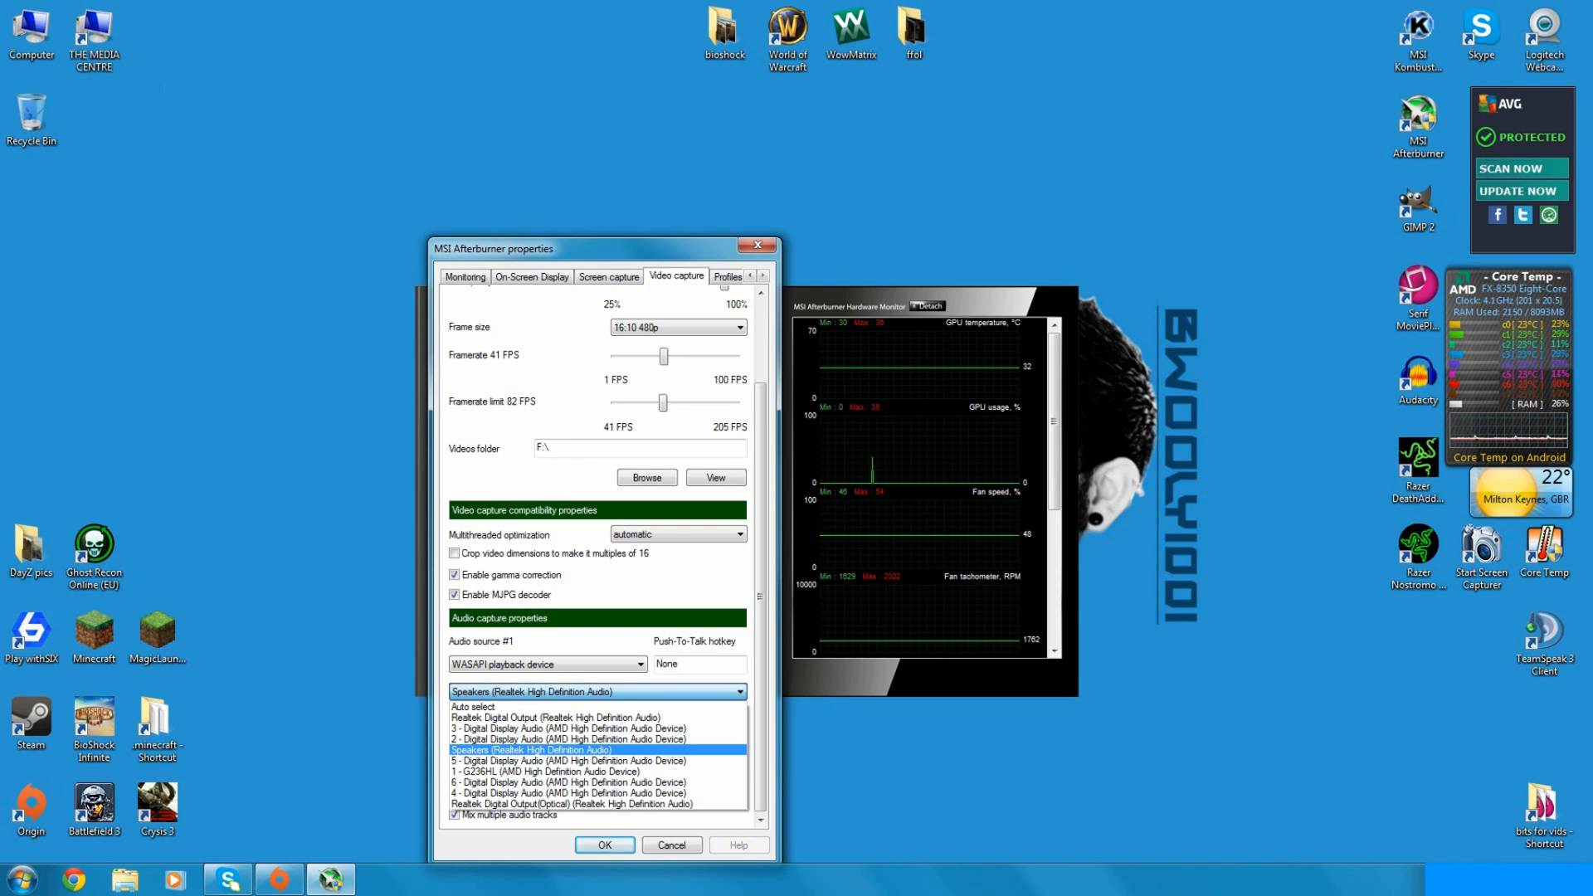
{"action": "left_click", "coordinate": [531, 750]}
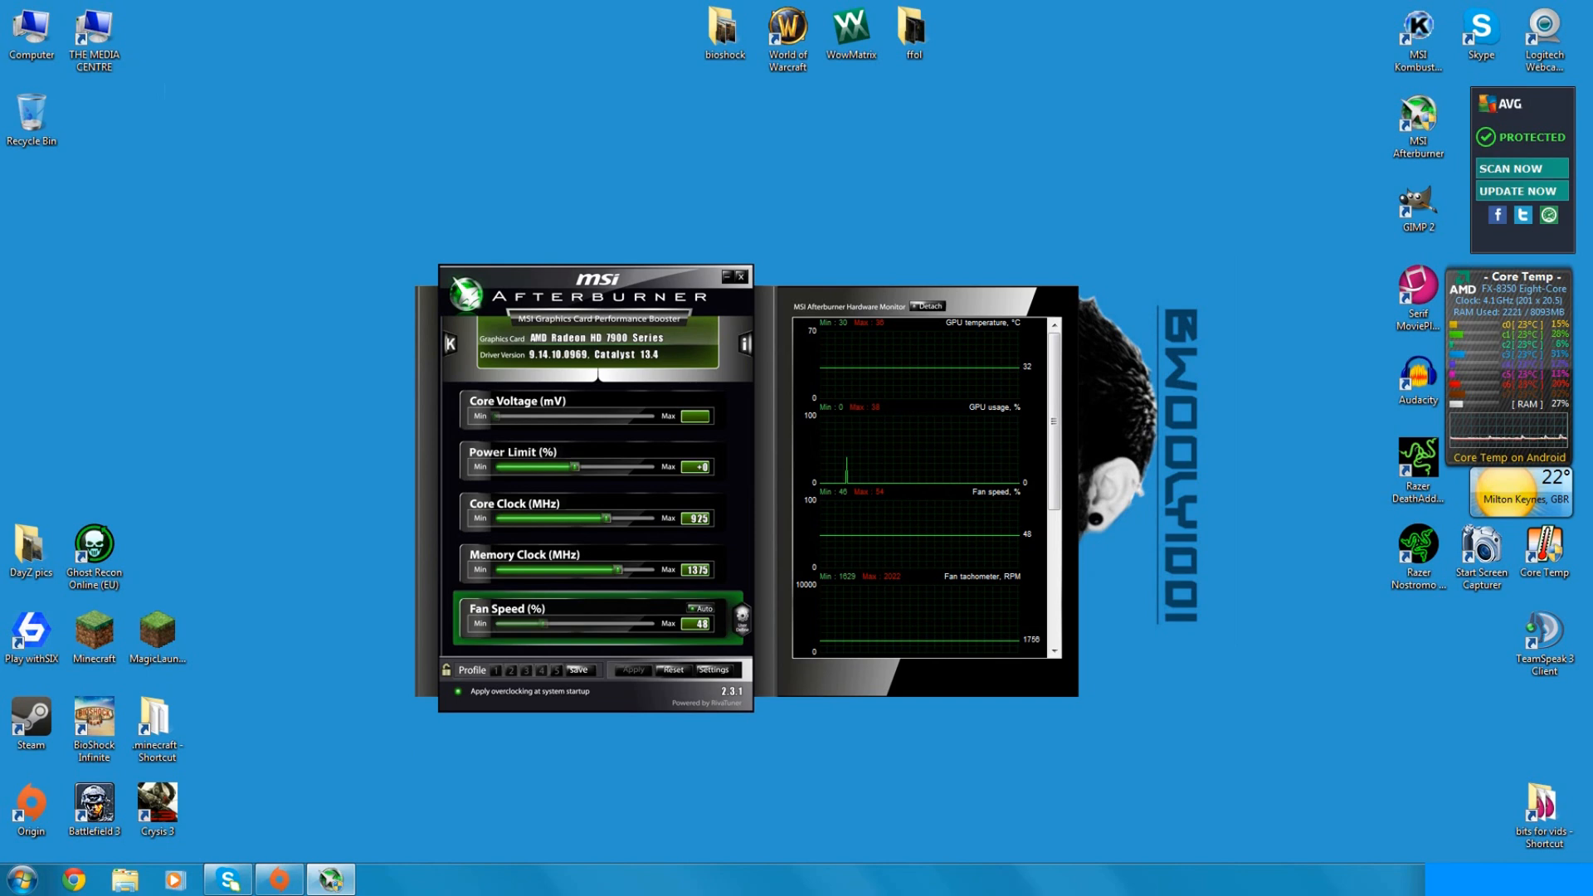
Step: Minimize the Afterburner window, leaving only the desktop
{"action": "left_click", "coordinate": [739, 276]}
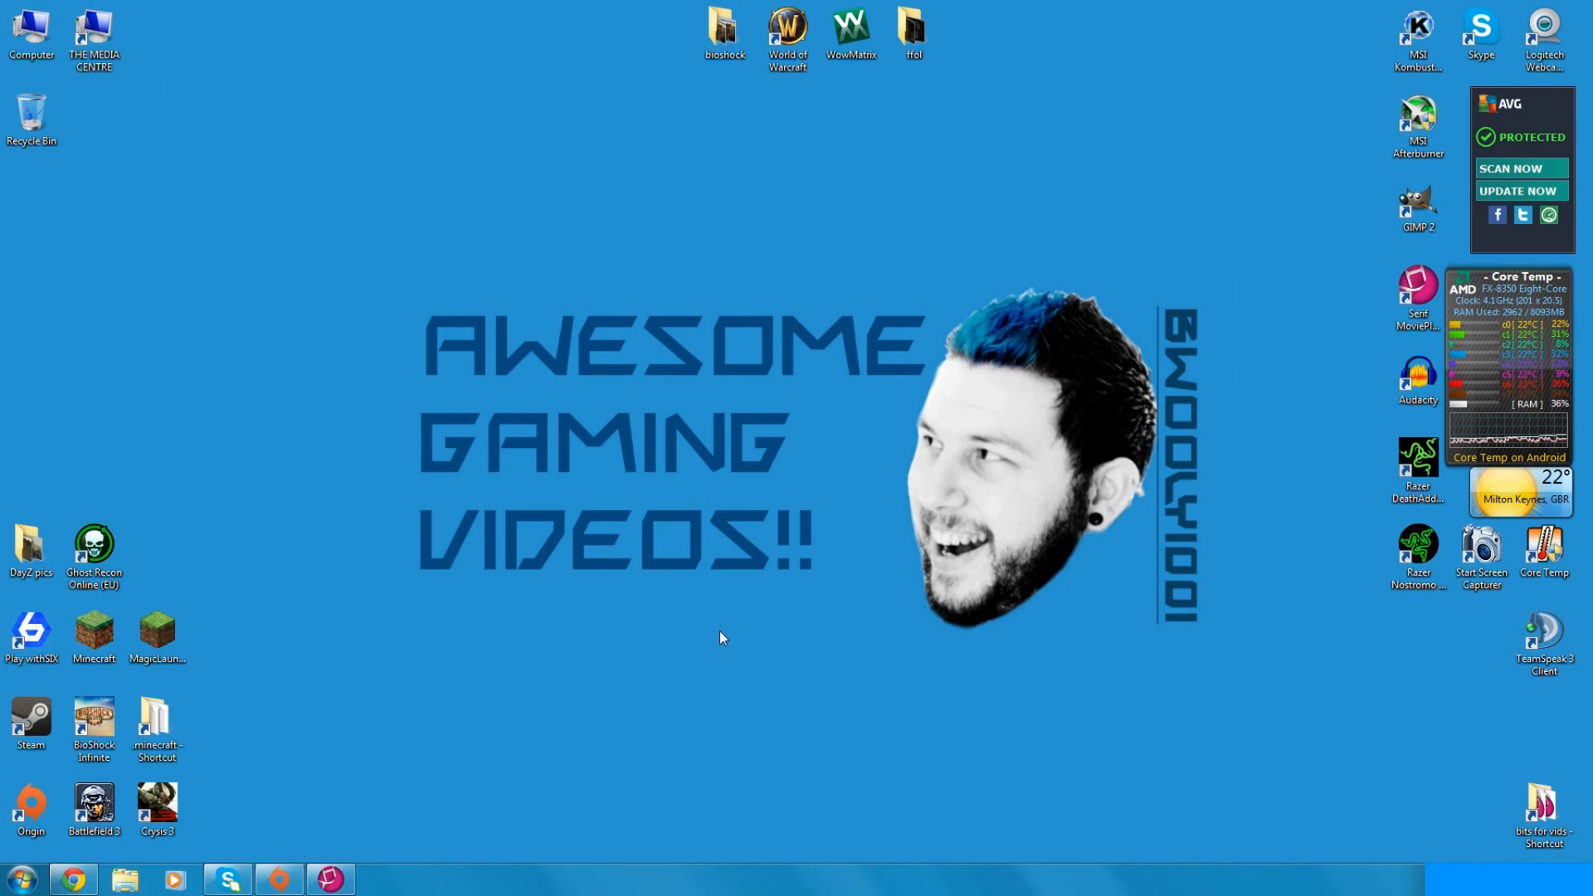
{"action": "mouse_move", "coordinate": [455, 594]}
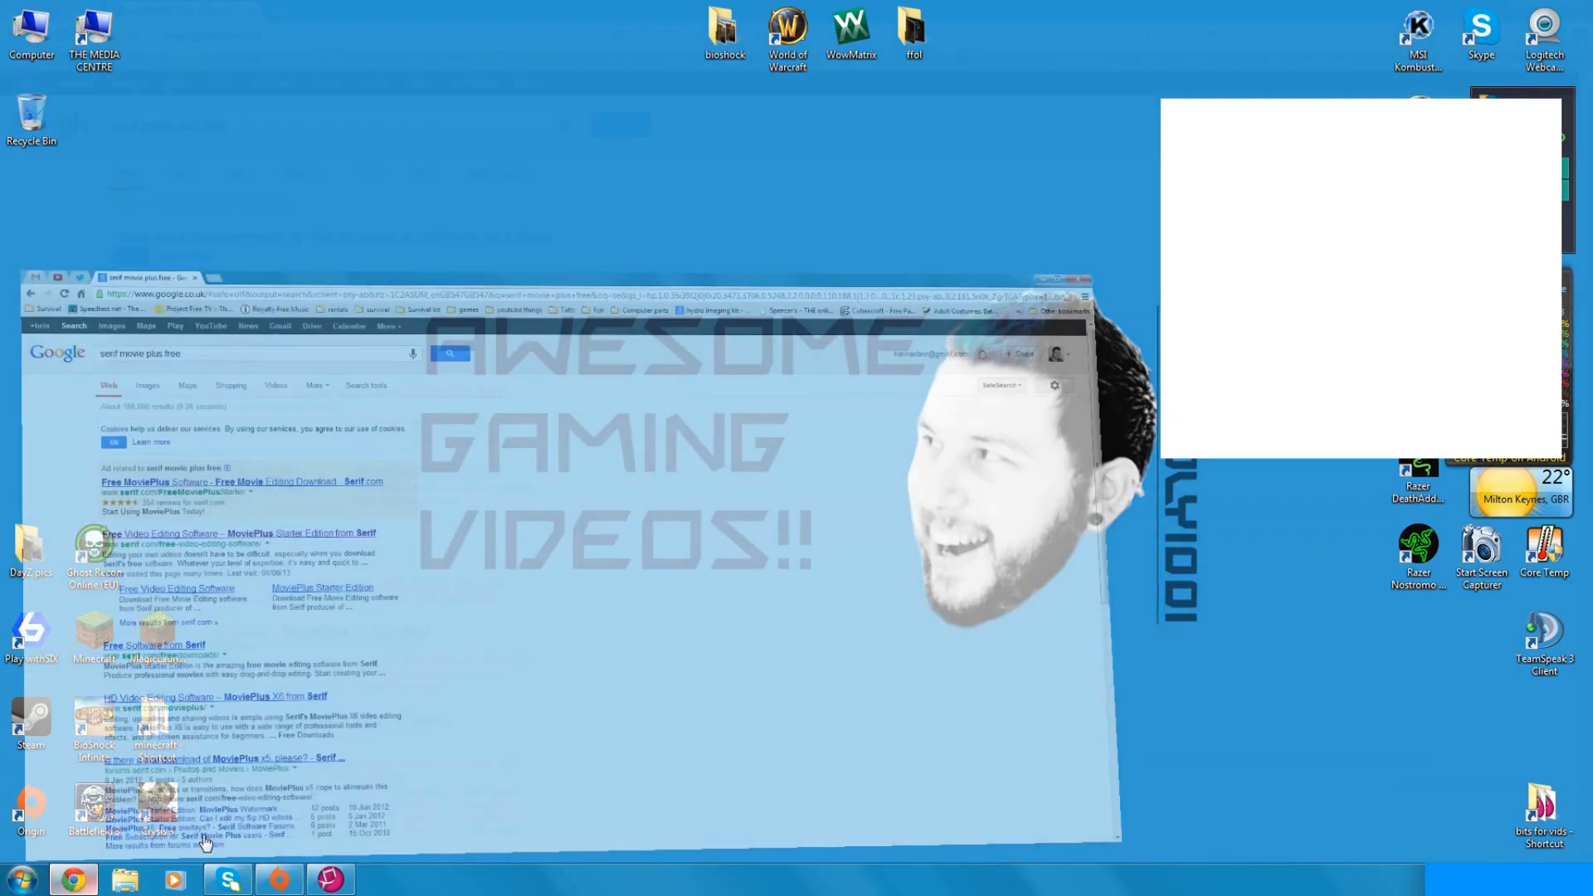
Step: View Serif's free MoviePlus Starter Edition page from the results, then close Chrome
{"action": "left_click", "coordinate": [1057, 277]}
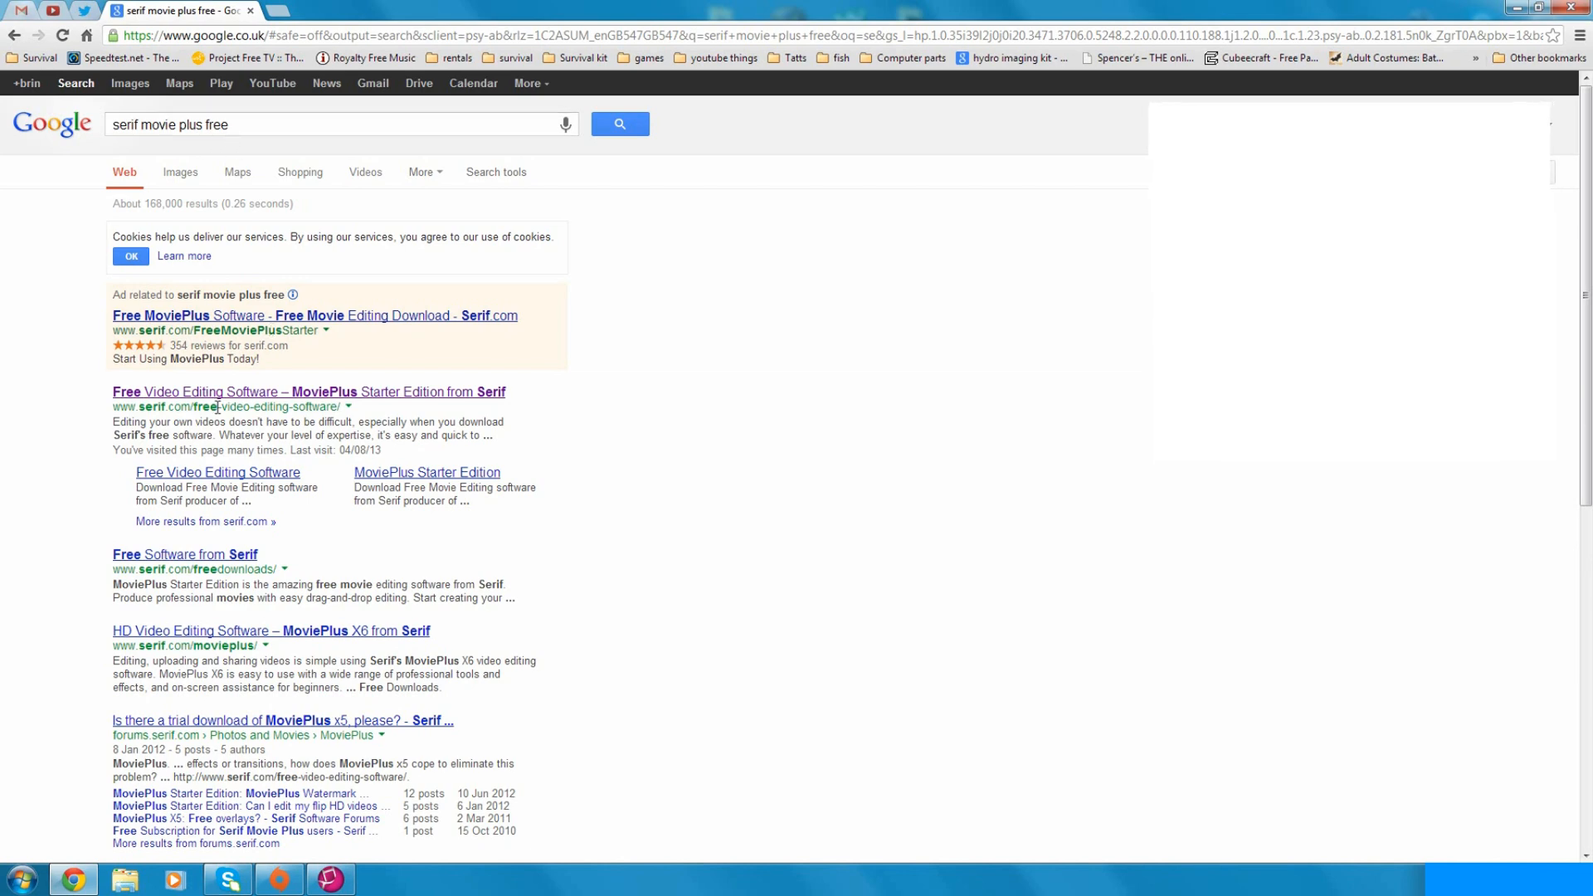
{"action": "left_click", "coordinate": [309, 392]}
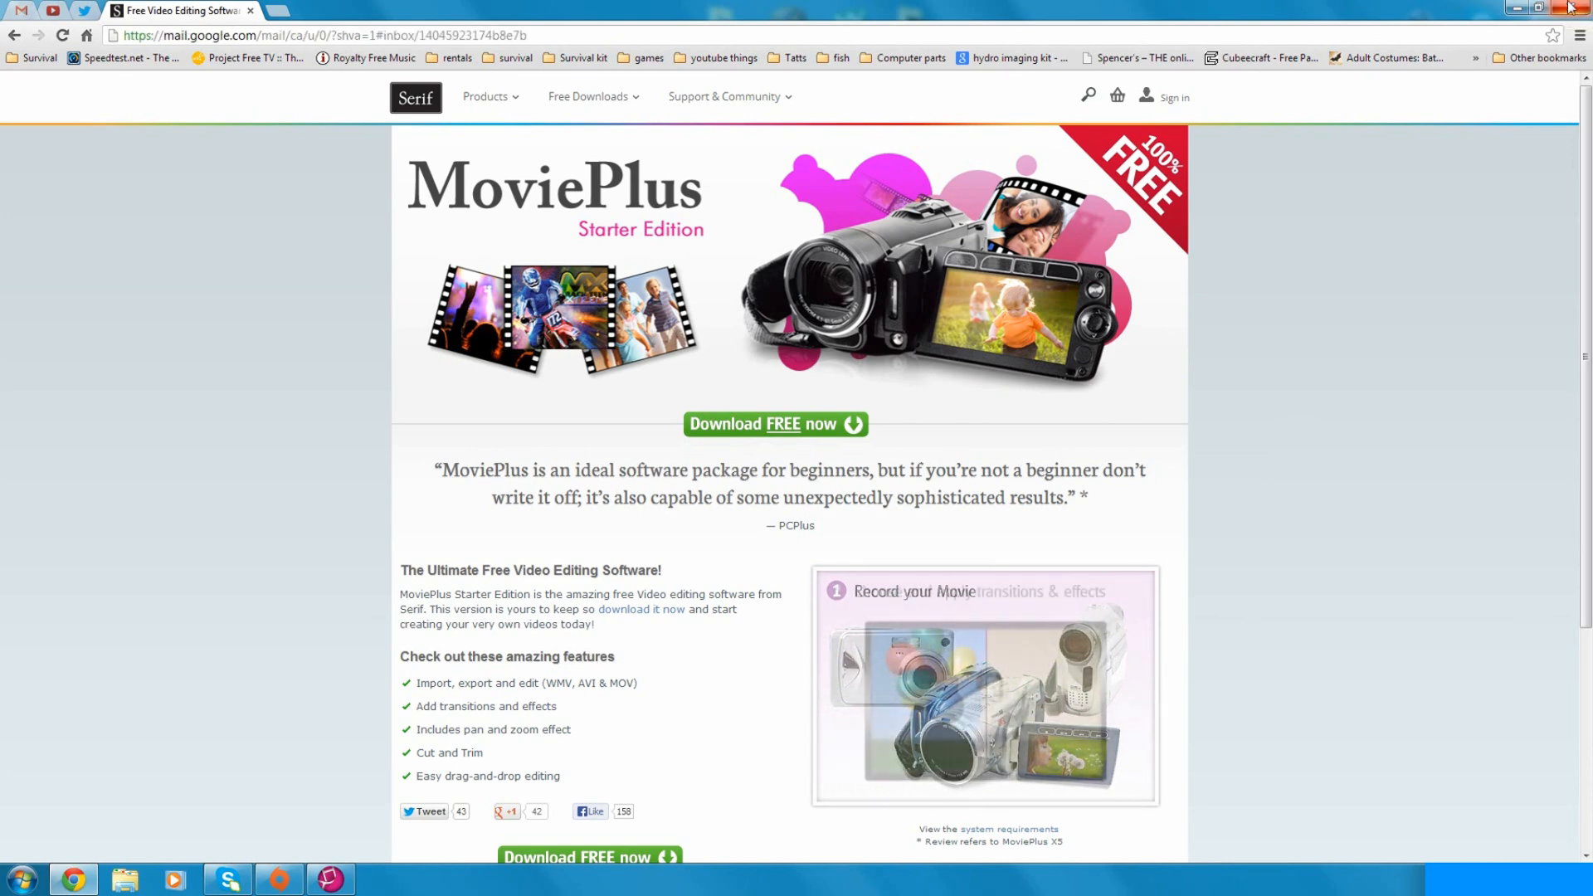
{"action": "left_click", "coordinate": [1538, 7]}
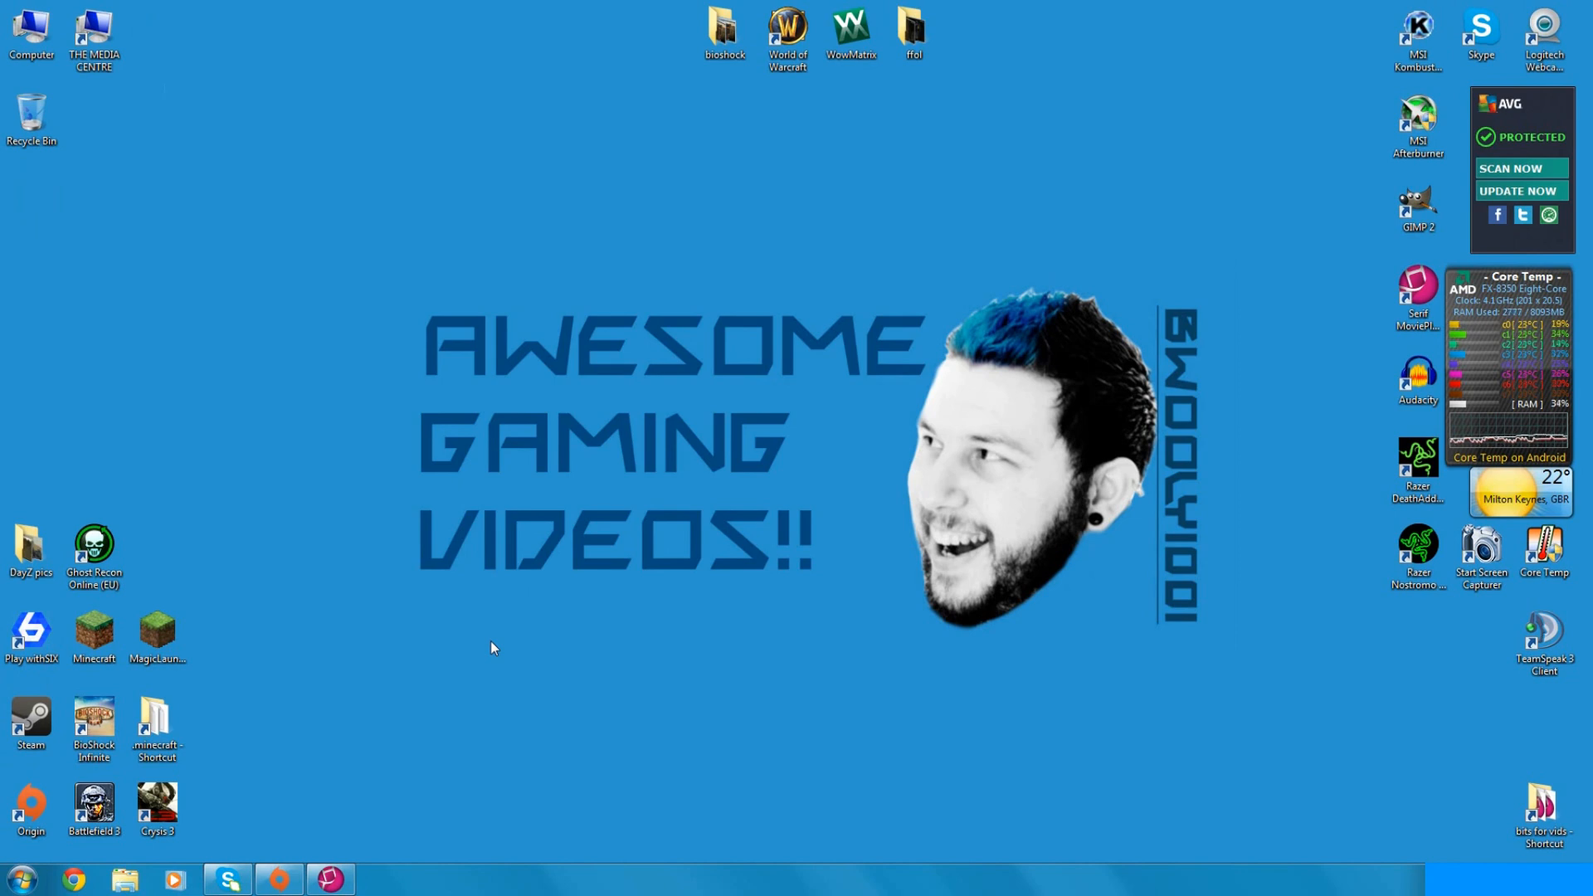
{"action": "mouse_move", "coordinate": [428, 687]}
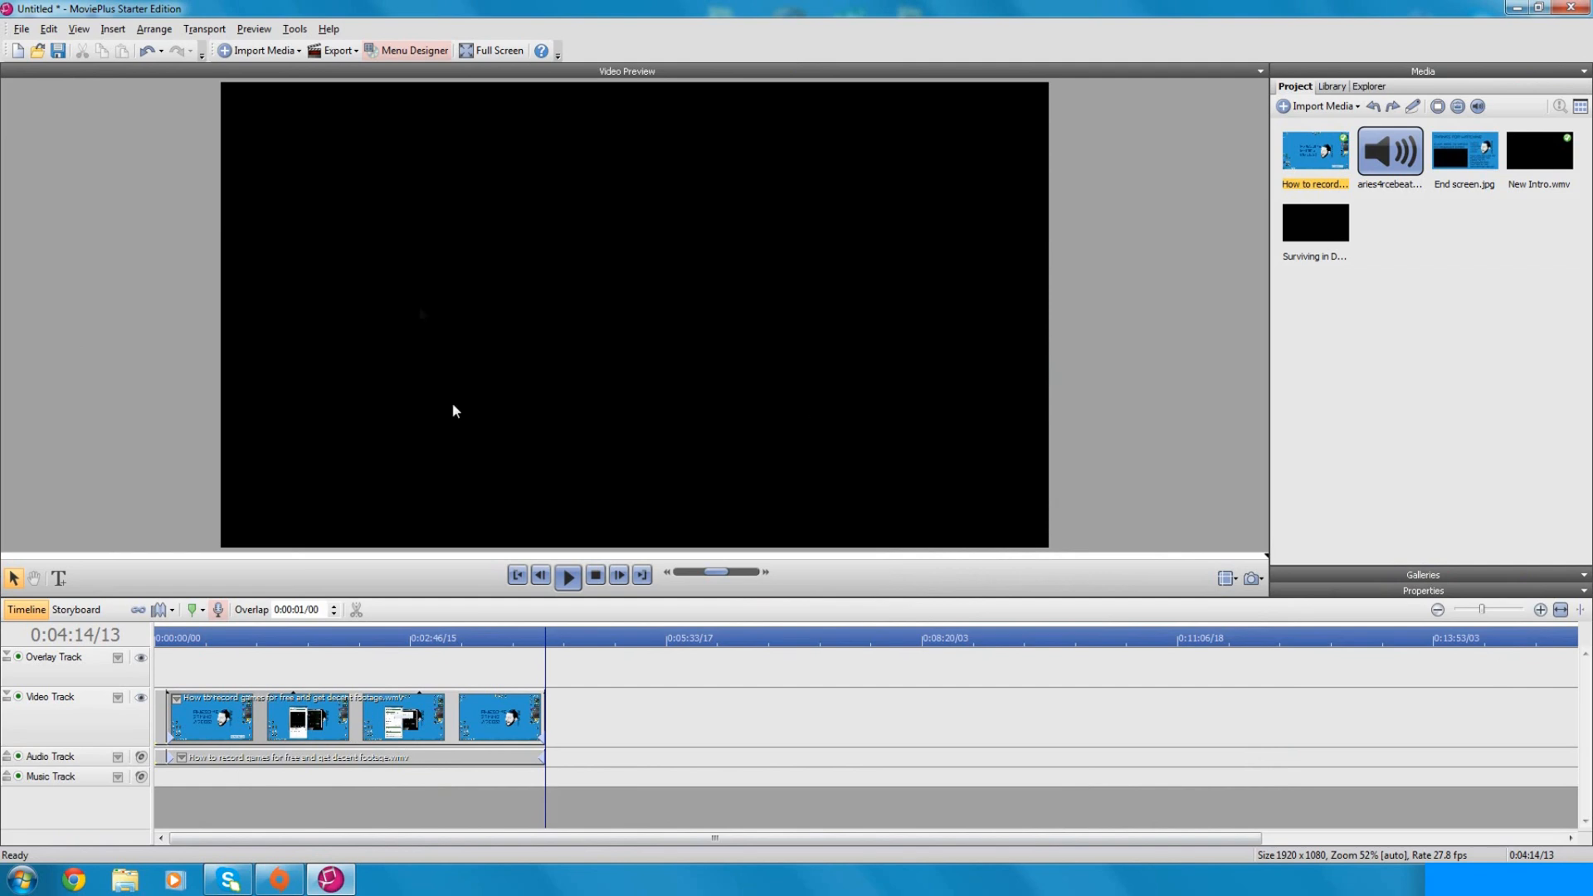
{"action": "mouse_move", "coordinate": [1314, 531]}
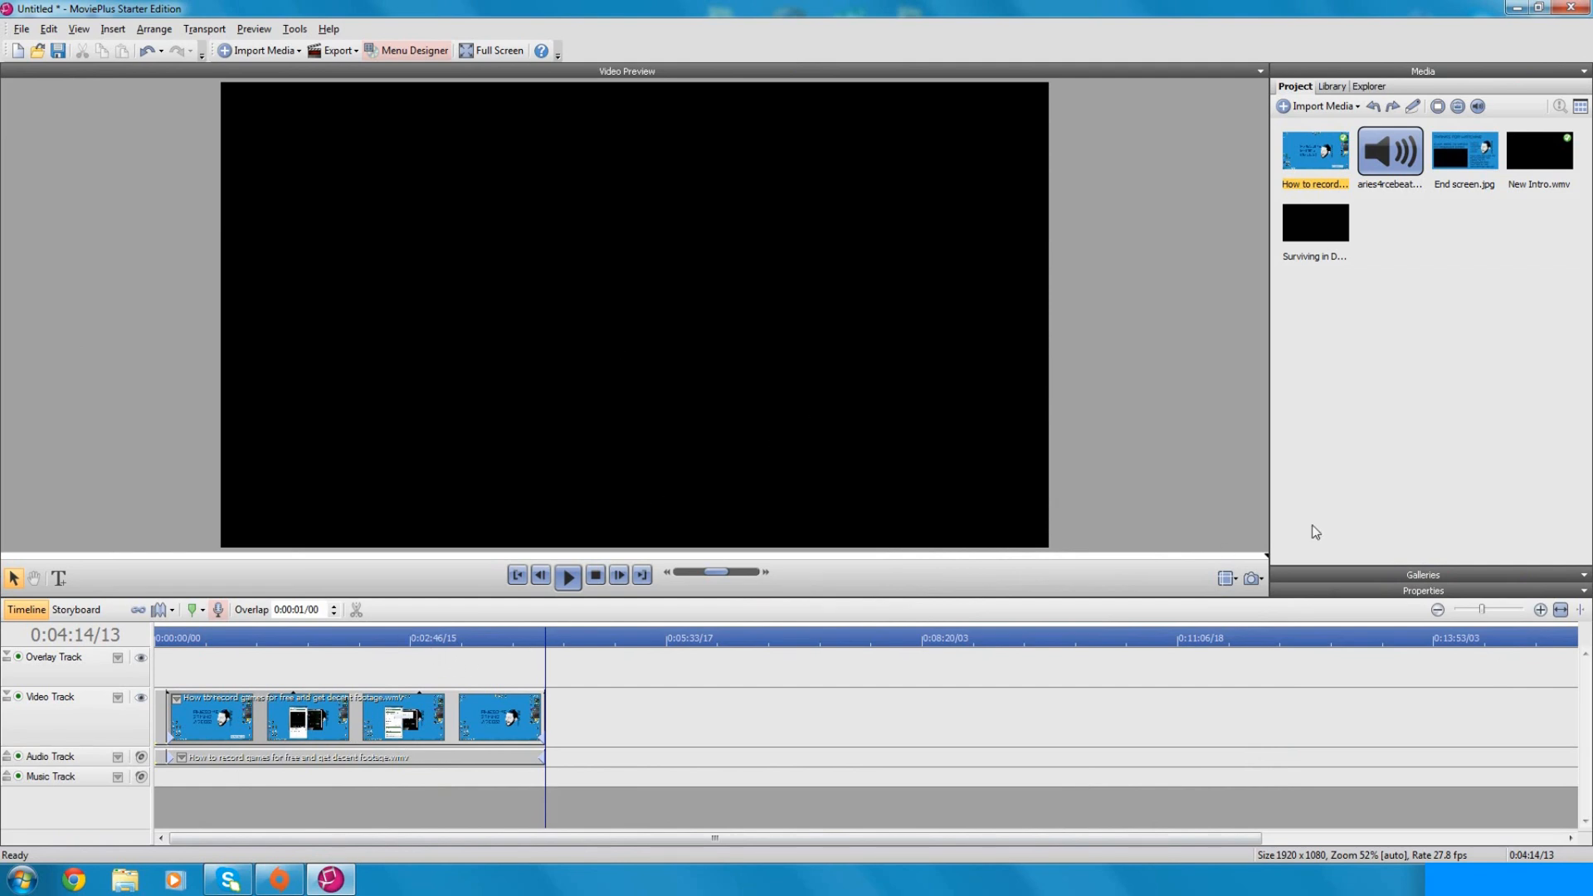
{"action": "mouse_move", "coordinate": [1347, 365]}
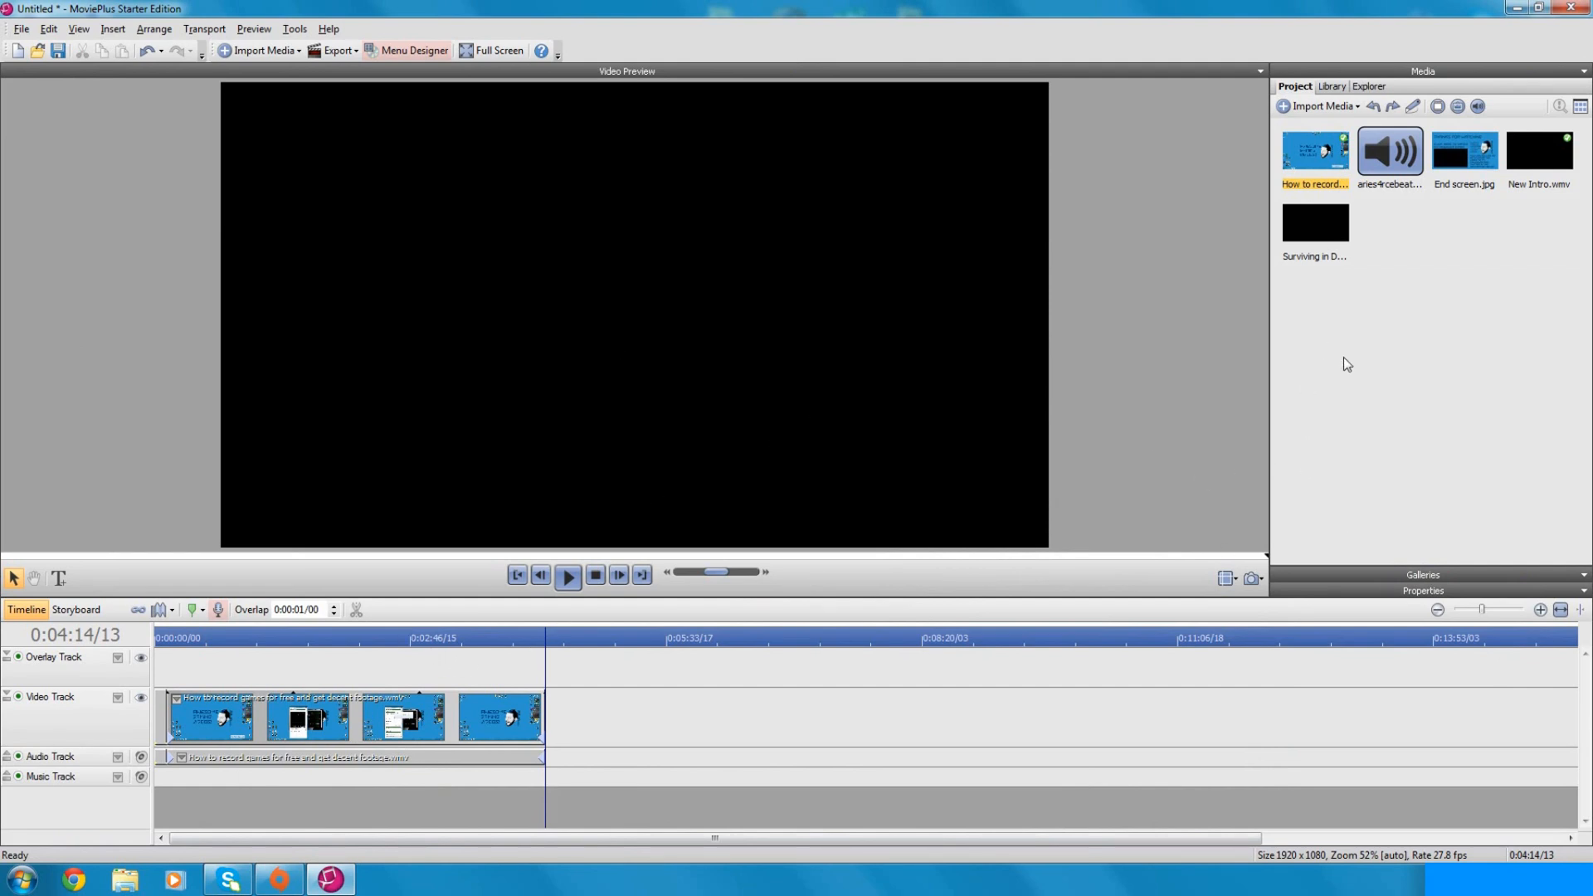
{"action": "mouse_move", "coordinate": [432, 662]}
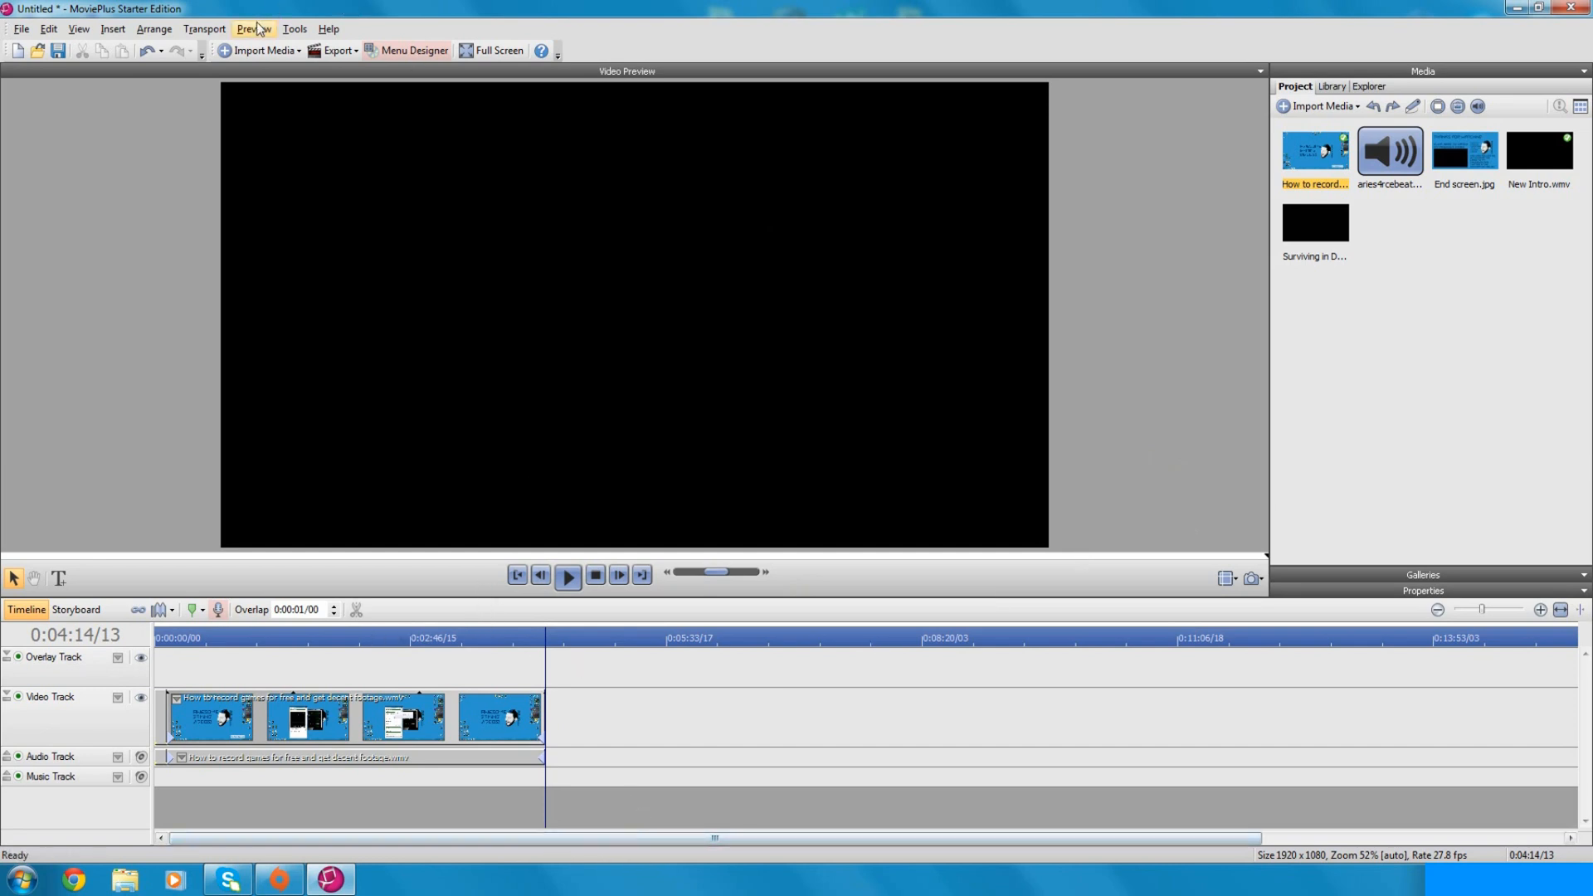
Step: Import the first crysis3 screenshot from the screenshots folder on Tubes (F:)
{"action": "left_click", "coordinate": [261, 50]}
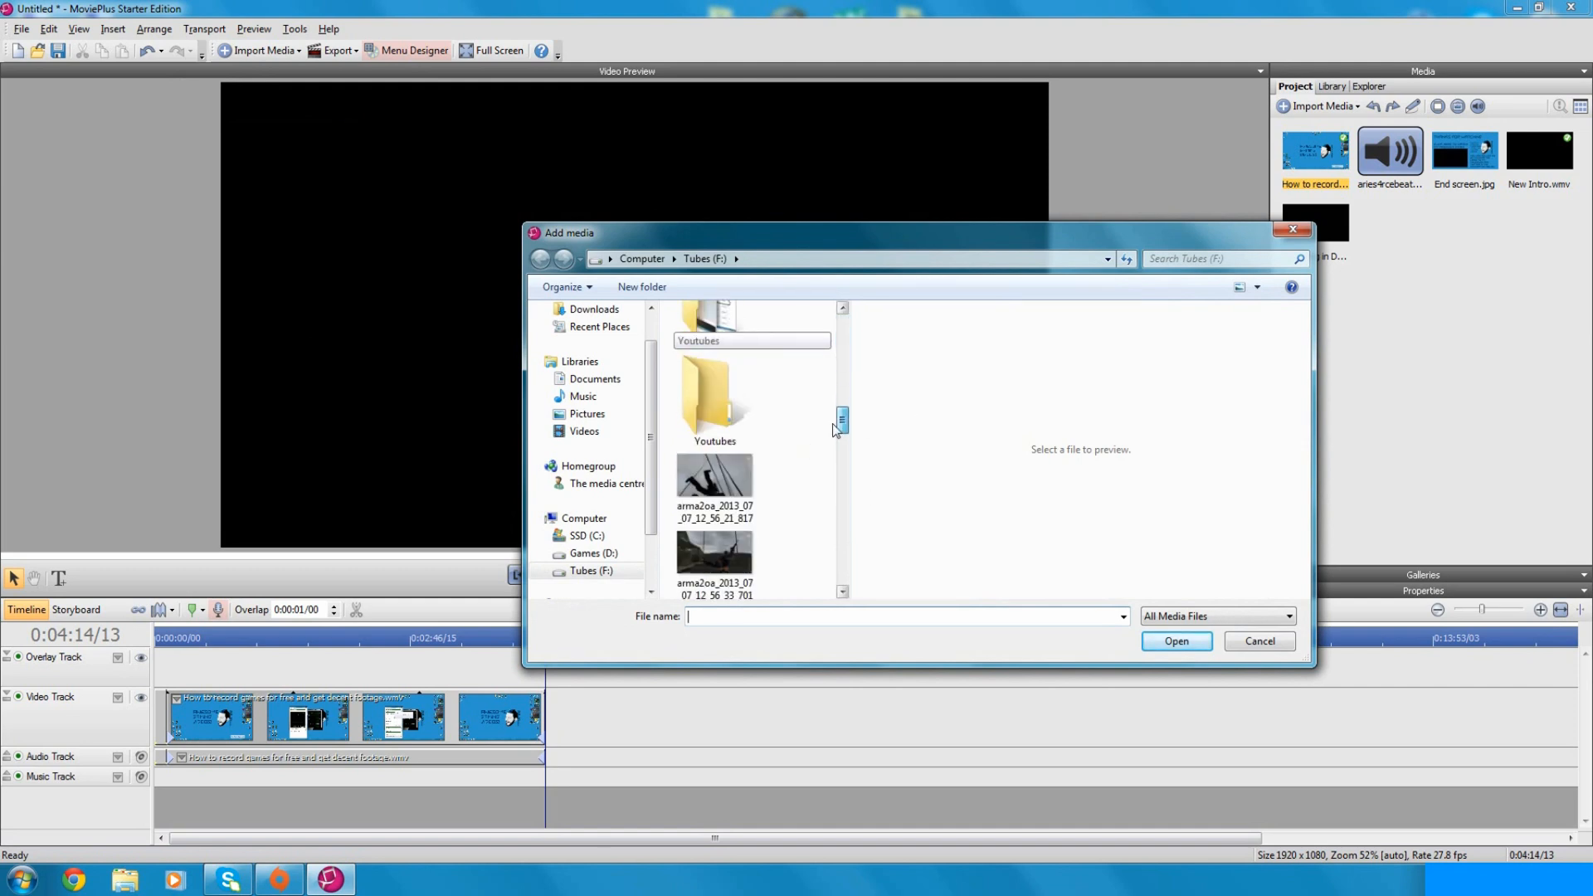
{"action": "left_click_drag", "start_coordinate": [843, 421], "coordinate": [843, 564]}
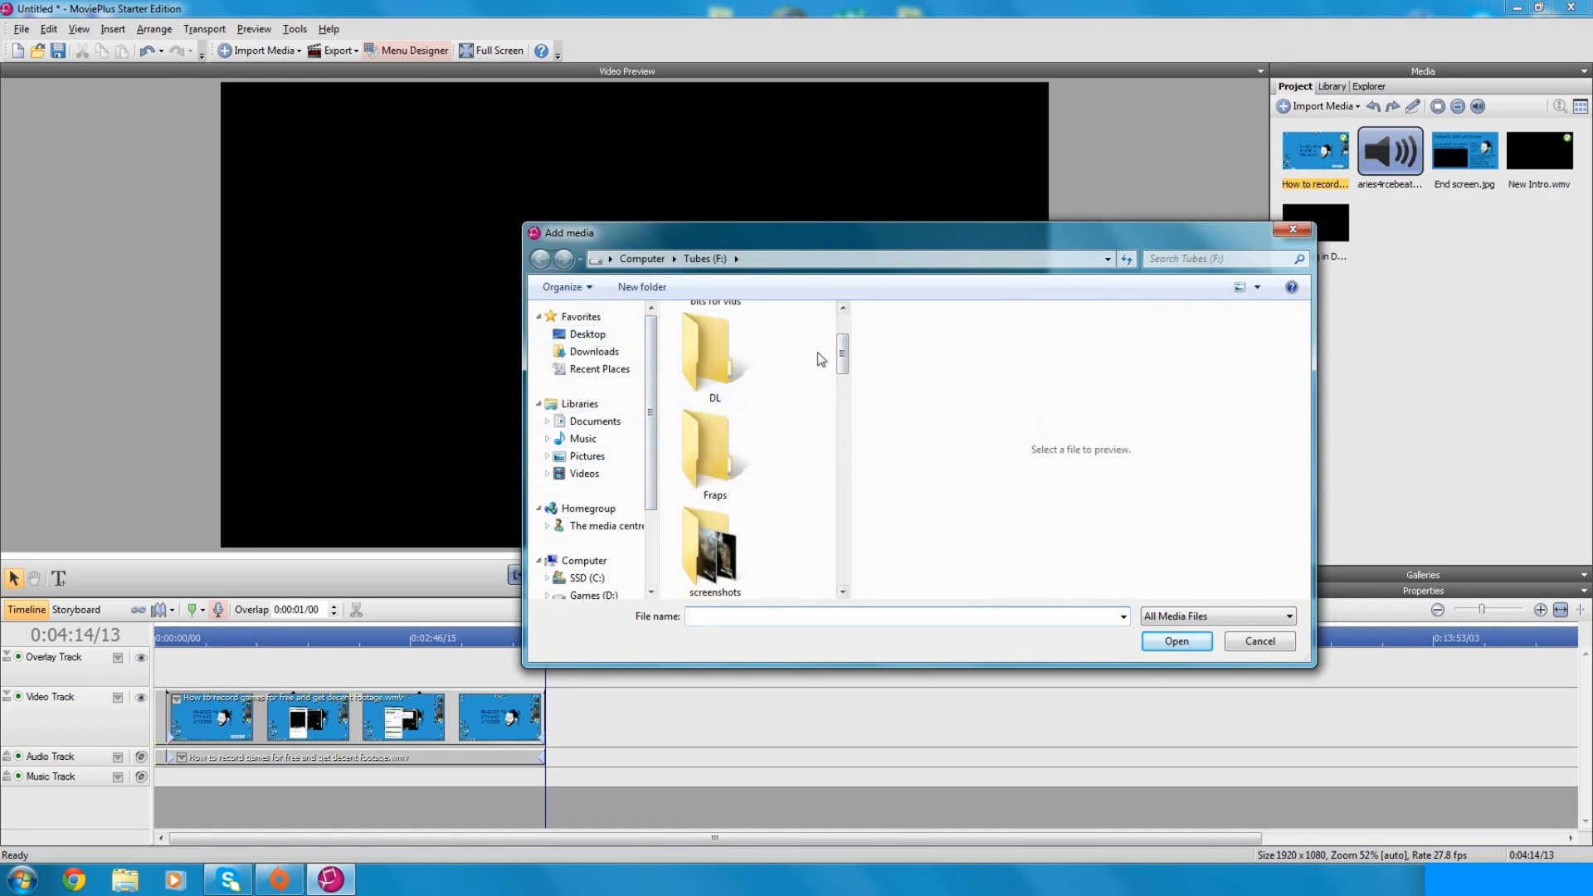
{"action": "double_click", "coordinate": [714, 550]}
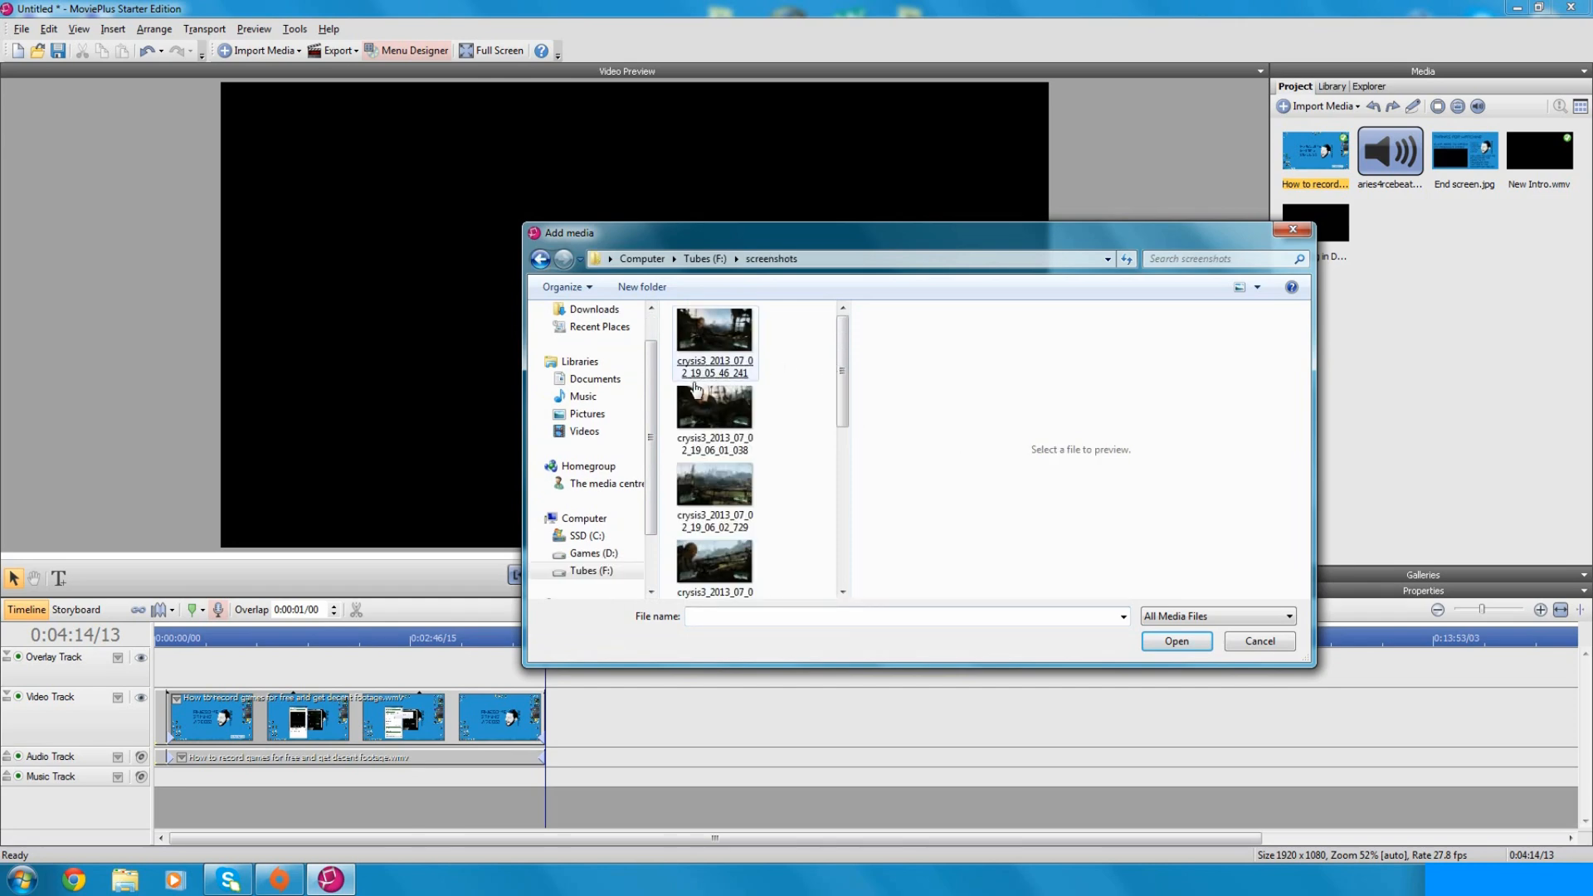
{"action": "left_click", "coordinate": [1176, 641]}
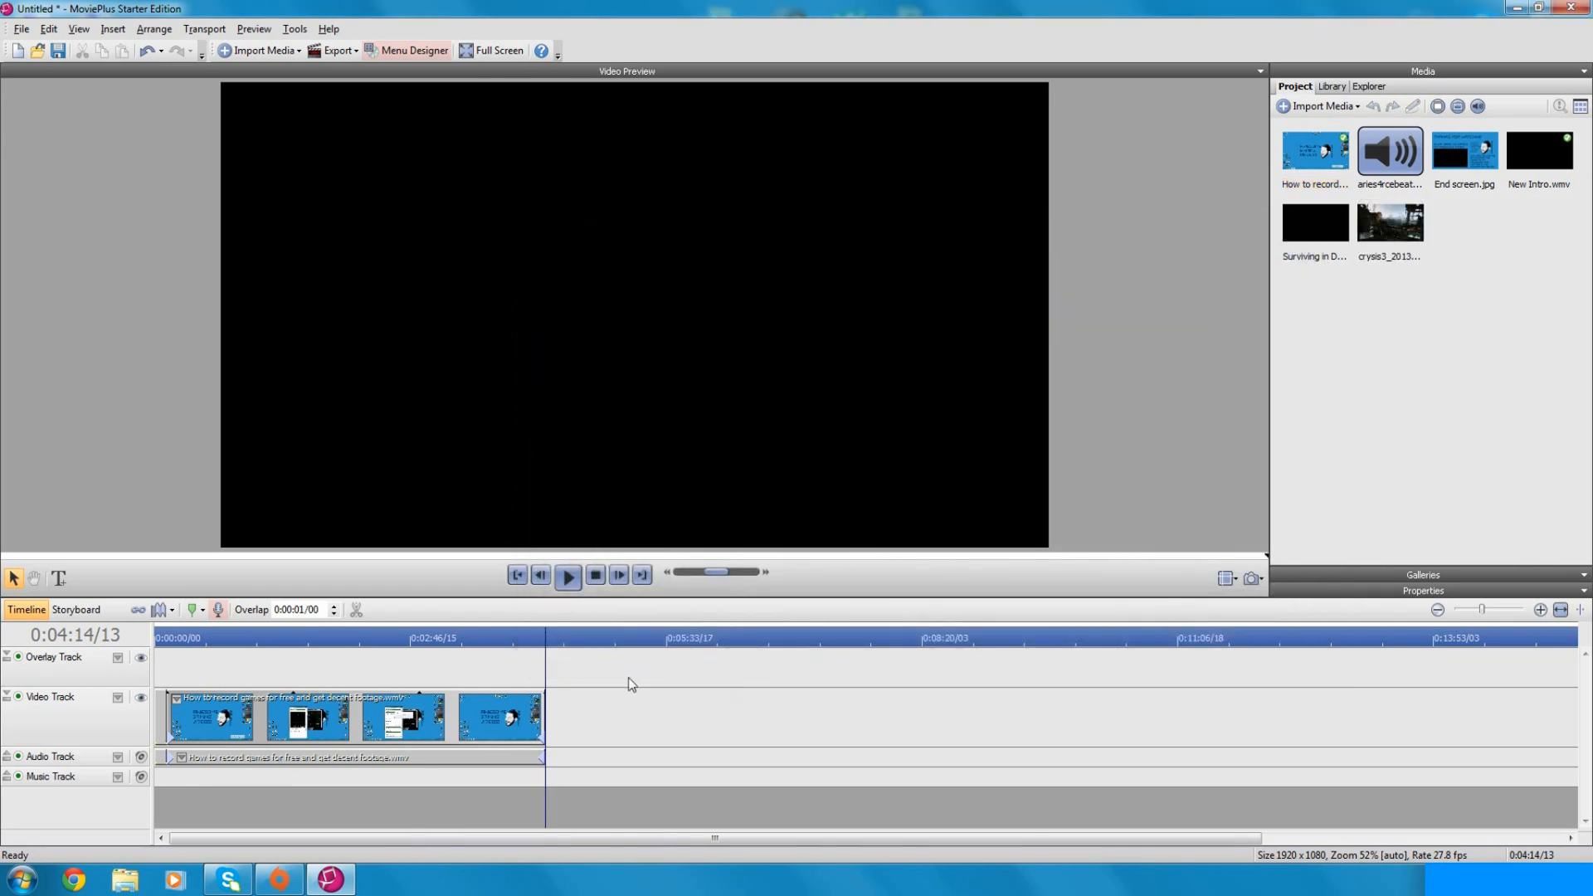
{"action": "mouse_move", "coordinate": [1418, 227]}
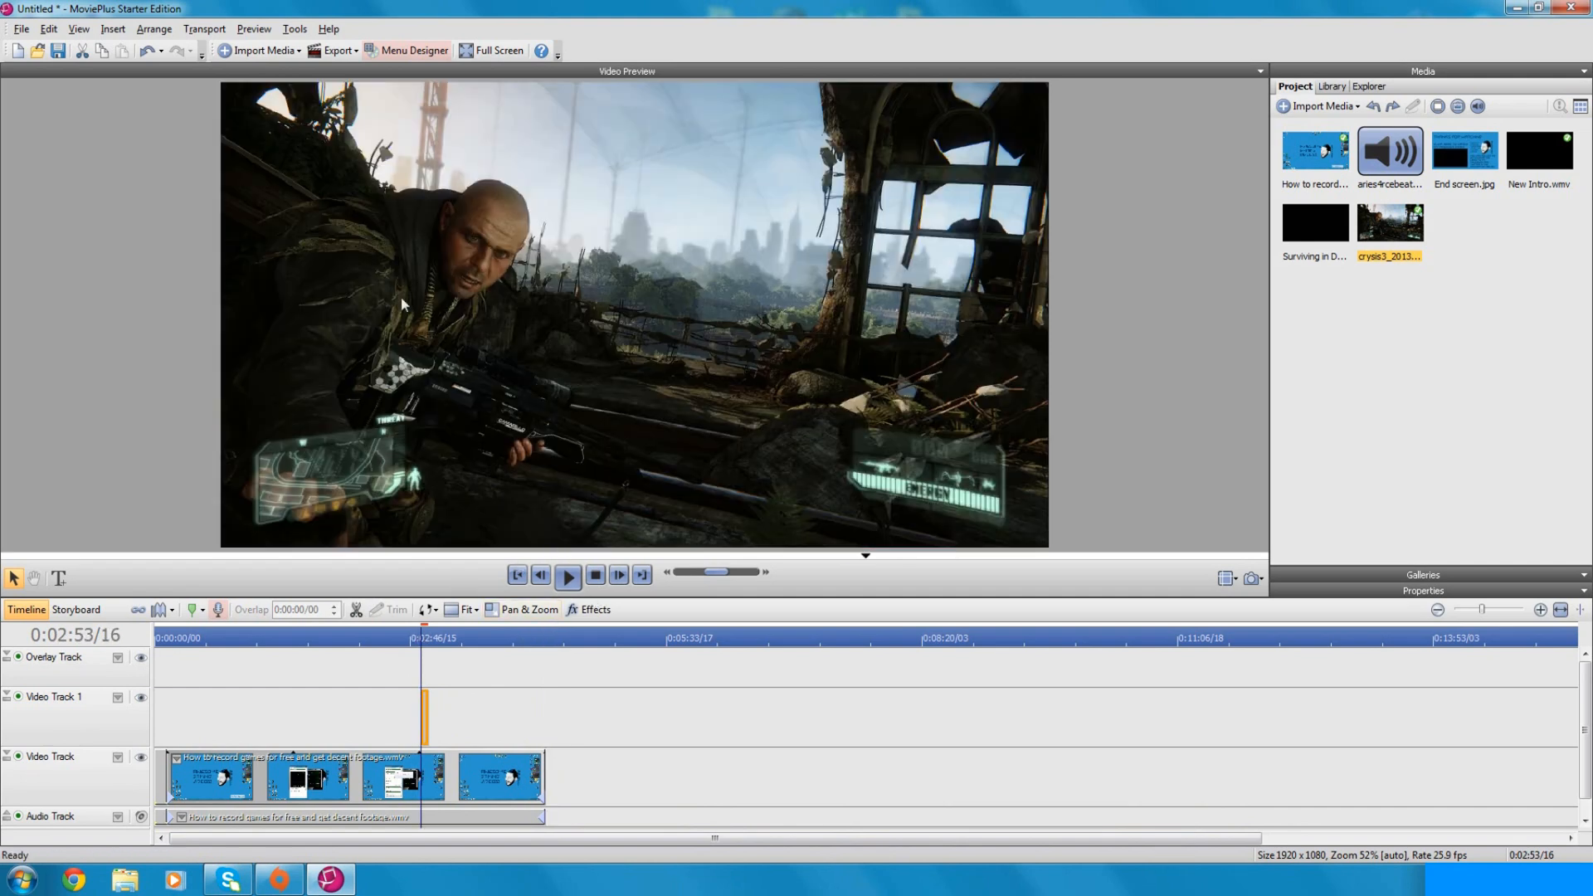
Step: Enable Transform on the screenshot's track, preview the top-left overlay, then minimize the editor
{"action": "left_click", "coordinate": [116, 699]}
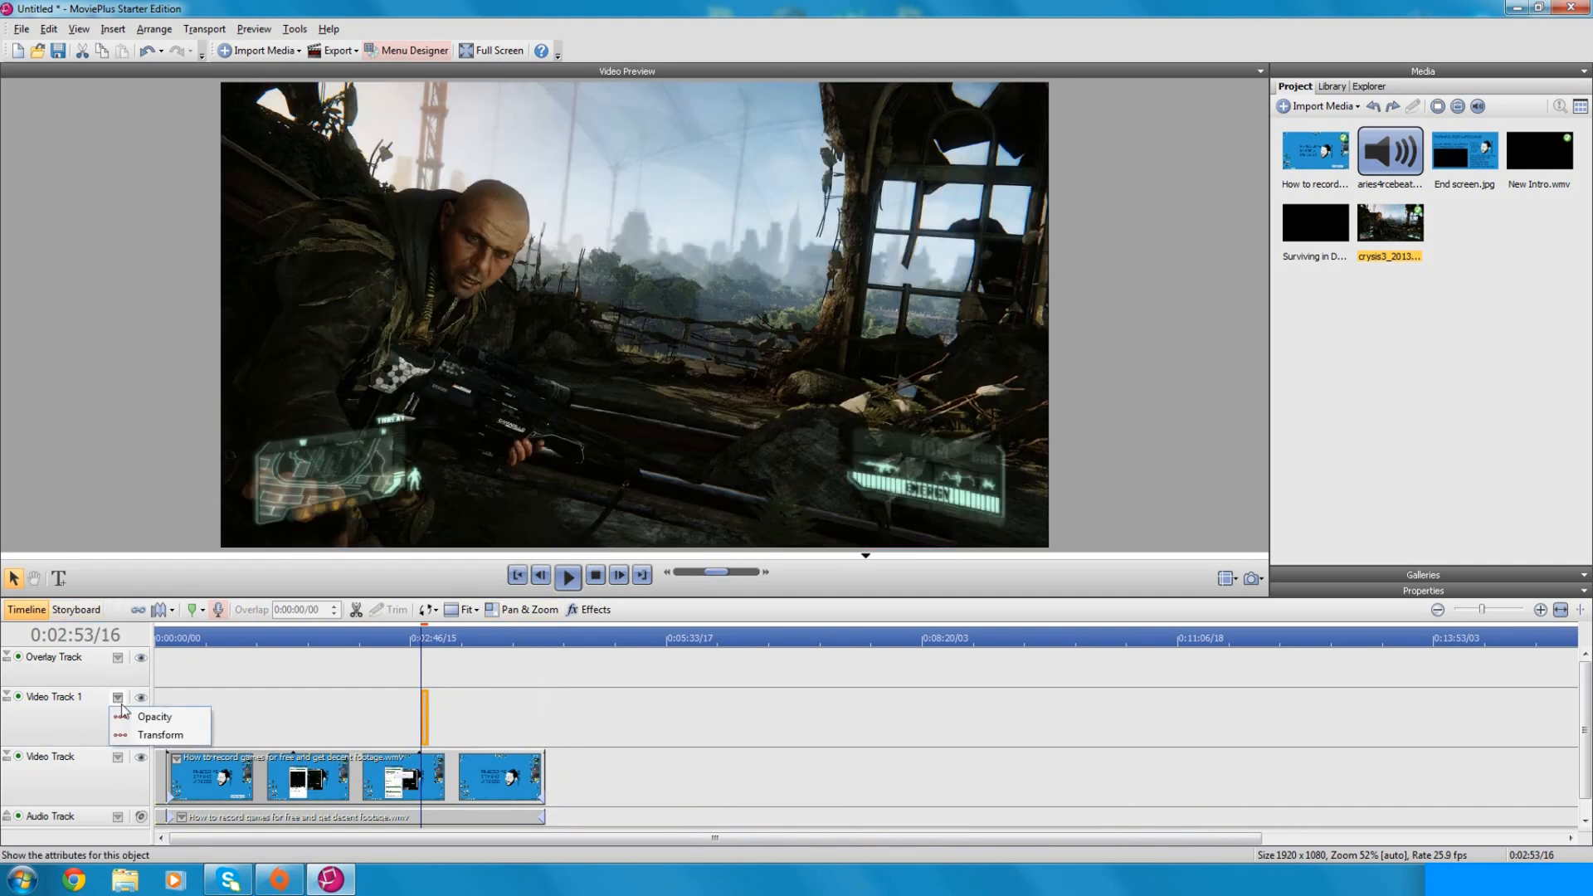
{"action": "left_click", "coordinate": [159, 735]}
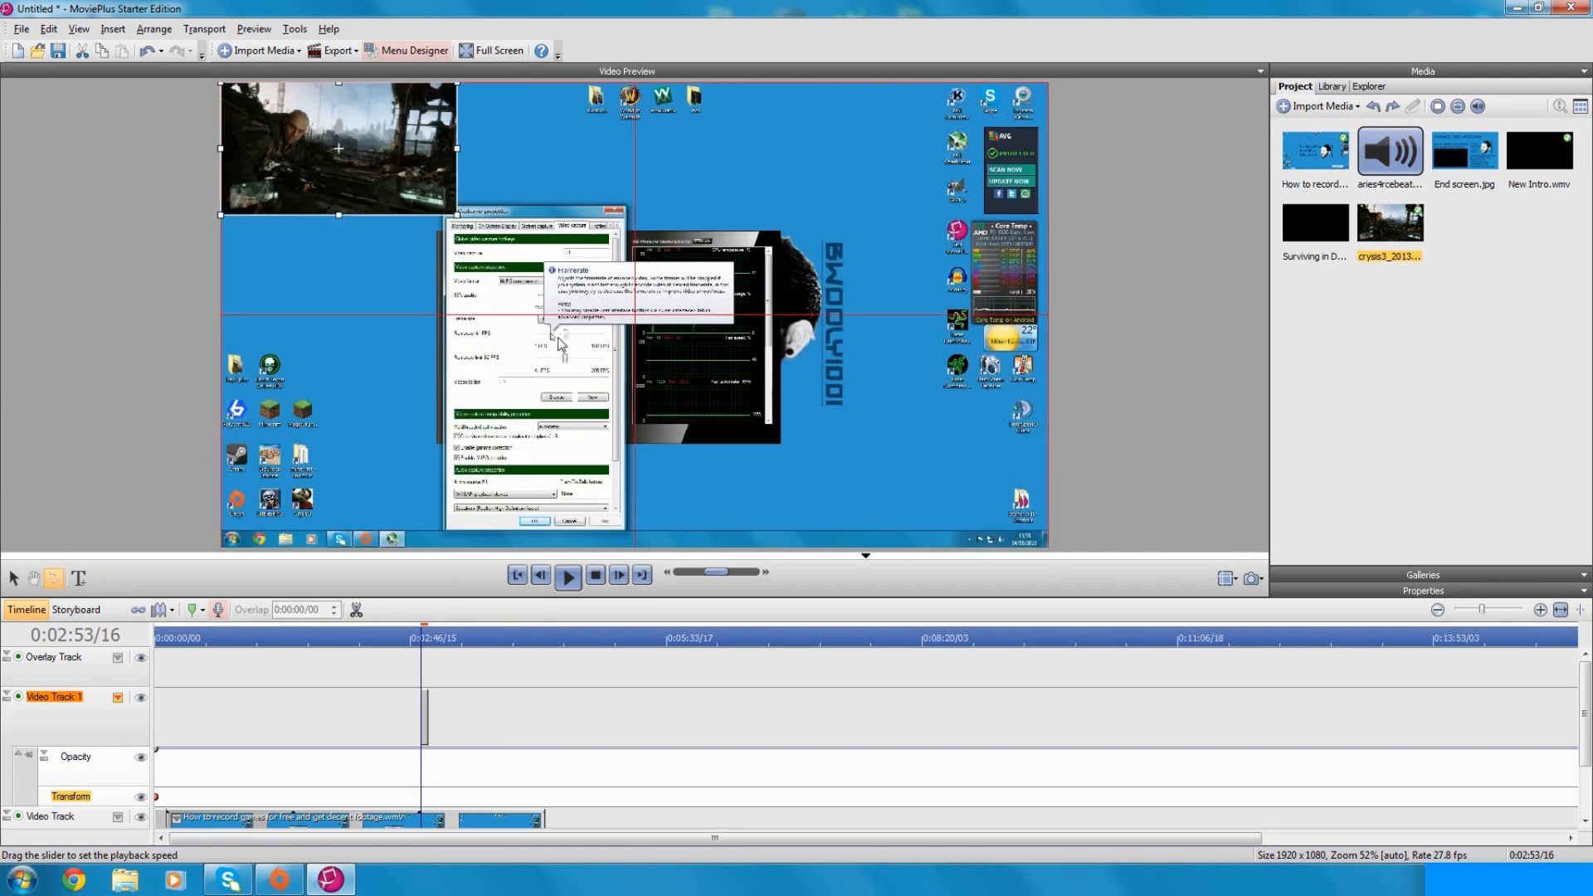
{"action": "left_click", "coordinate": [567, 576]}
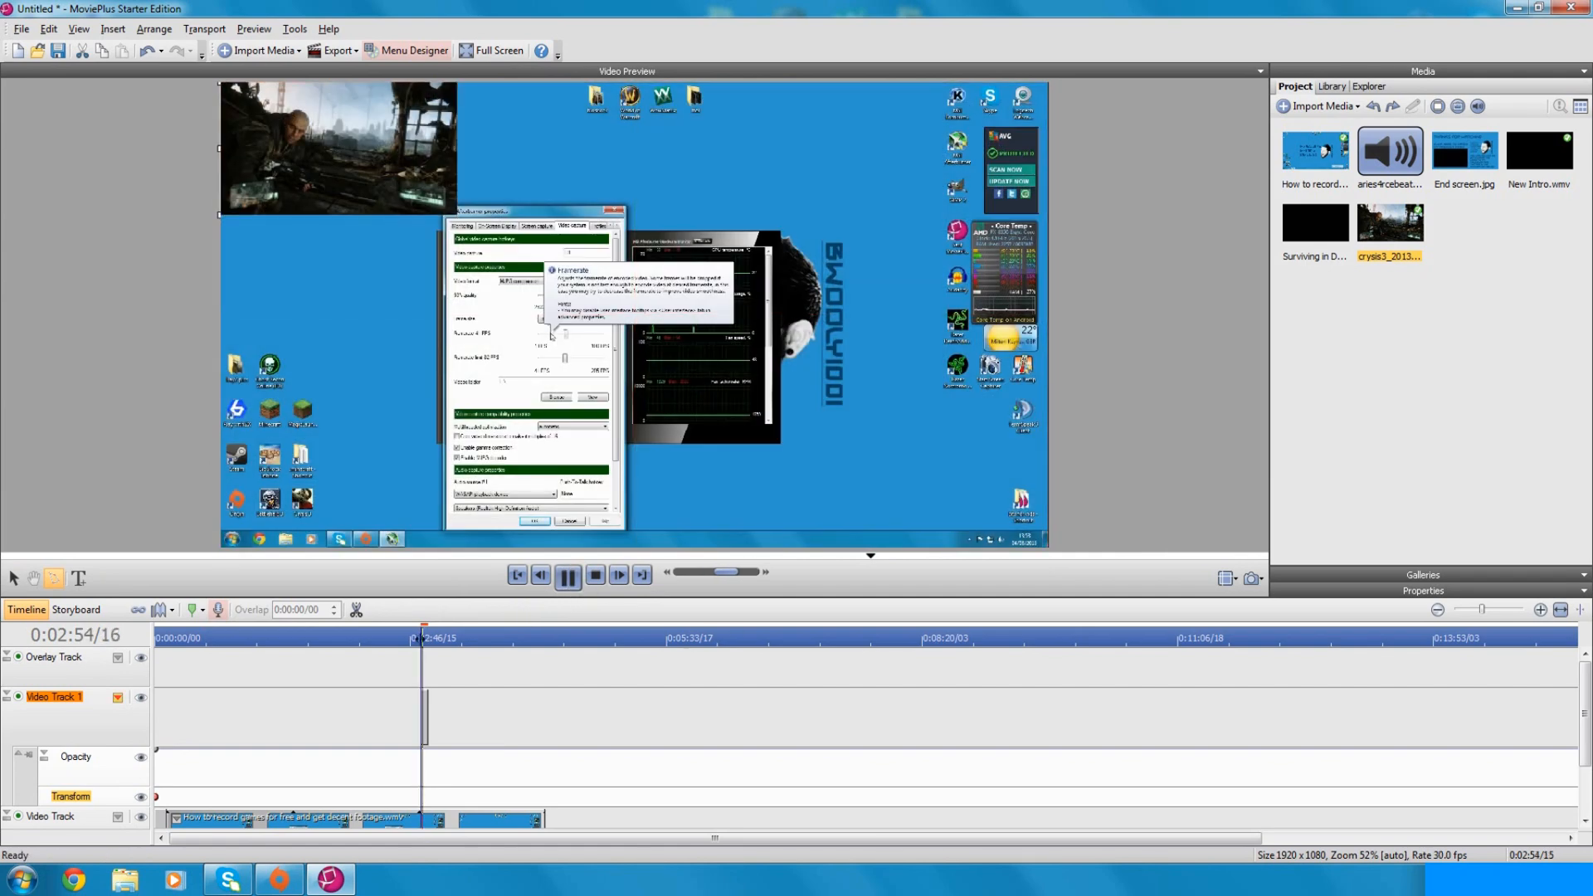
{"action": "left_click", "coordinate": [594, 575]}
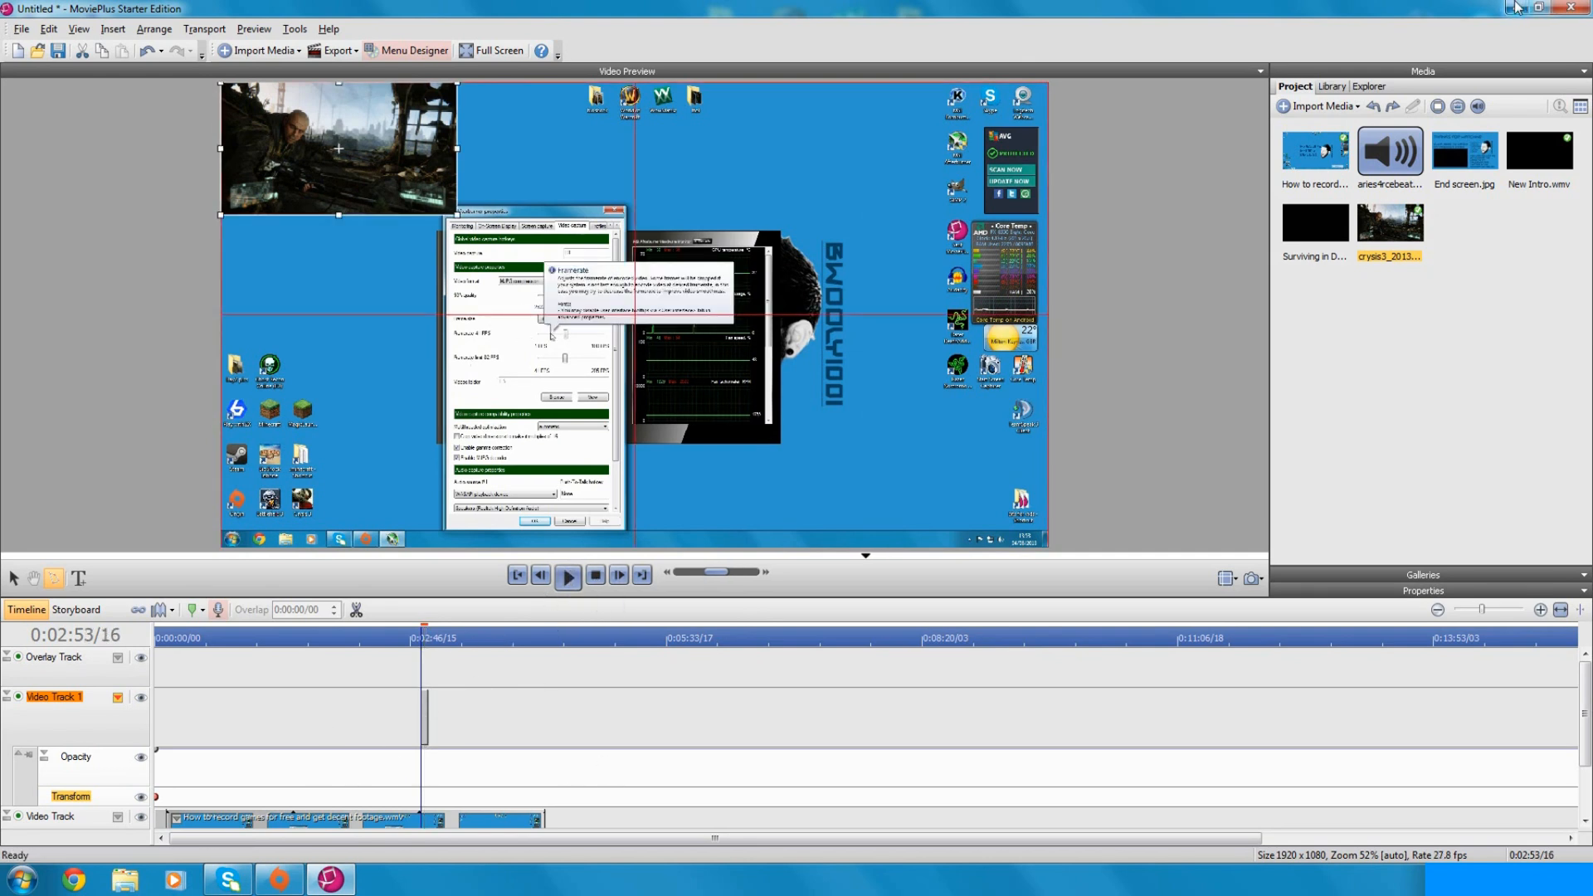
{"action": "left_click", "coordinate": [1540, 8]}
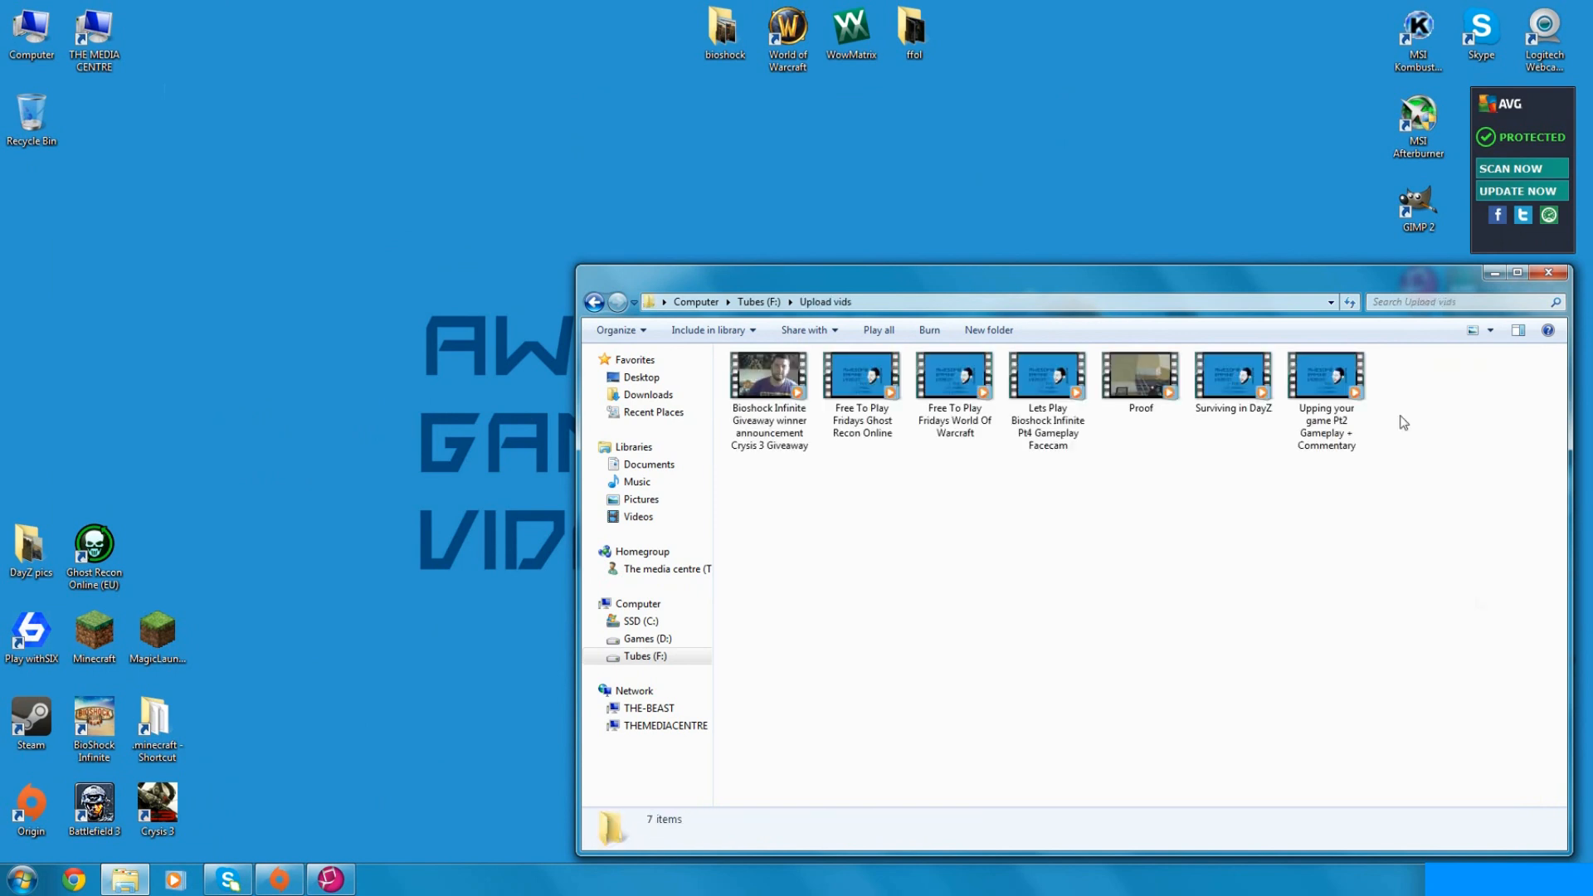
Step: Browse into the Upload vids folder in Explorer before returning to the project
{"action": "double_click", "coordinate": [1233, 376]}
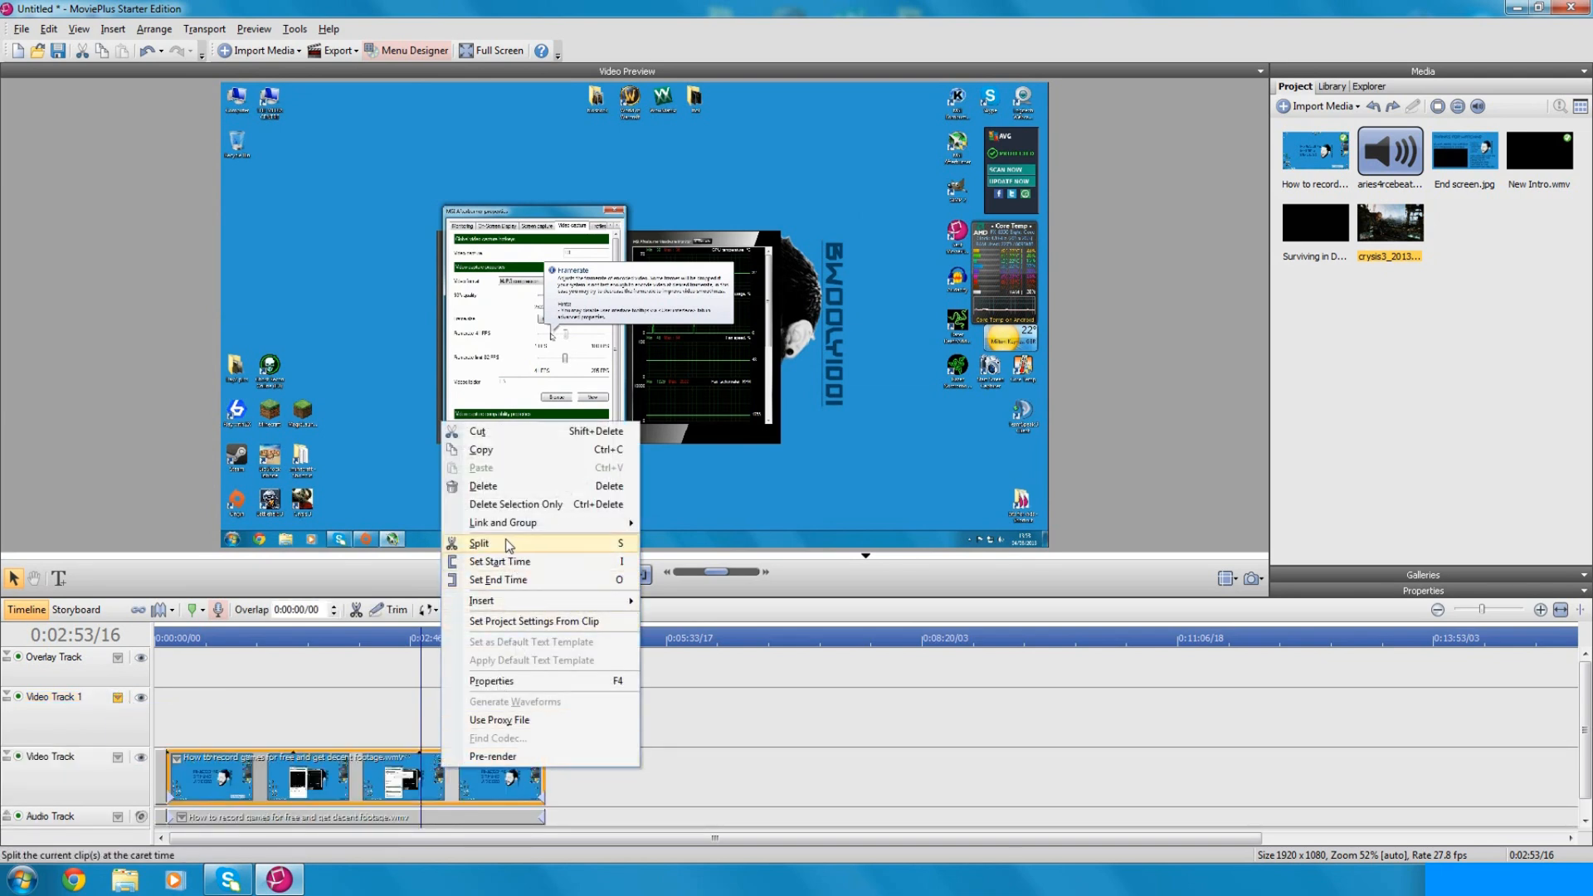
Step: Split the recording clip at the playhead and show the Export destinations list
{"action": "left_click", "coordinate": [478, 543]}
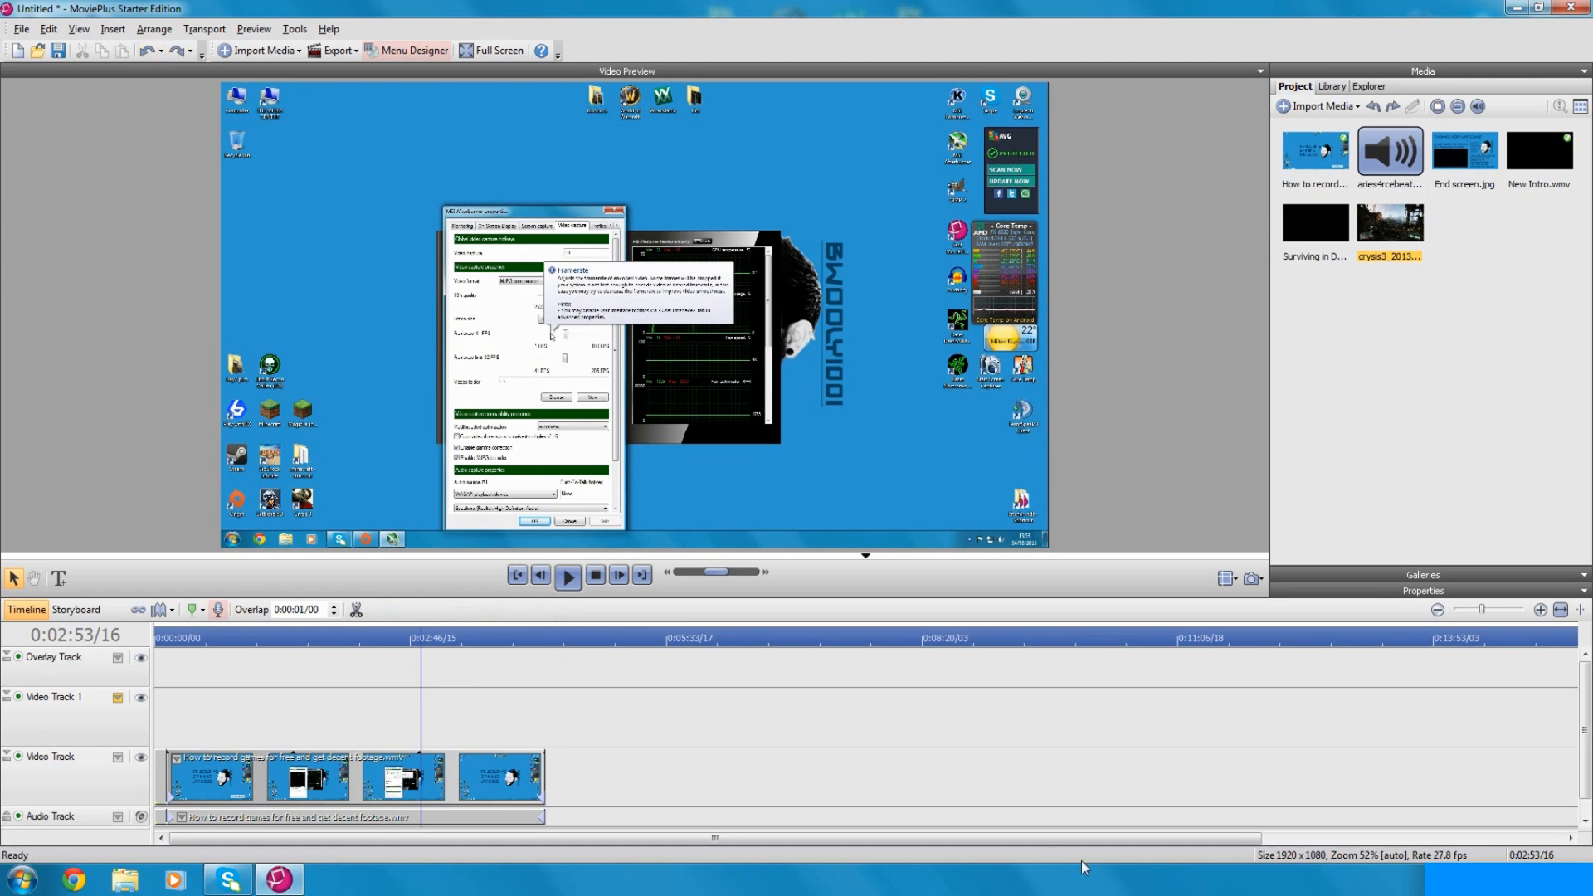
{"action": "left_click", "coordinate": [335, 50]}
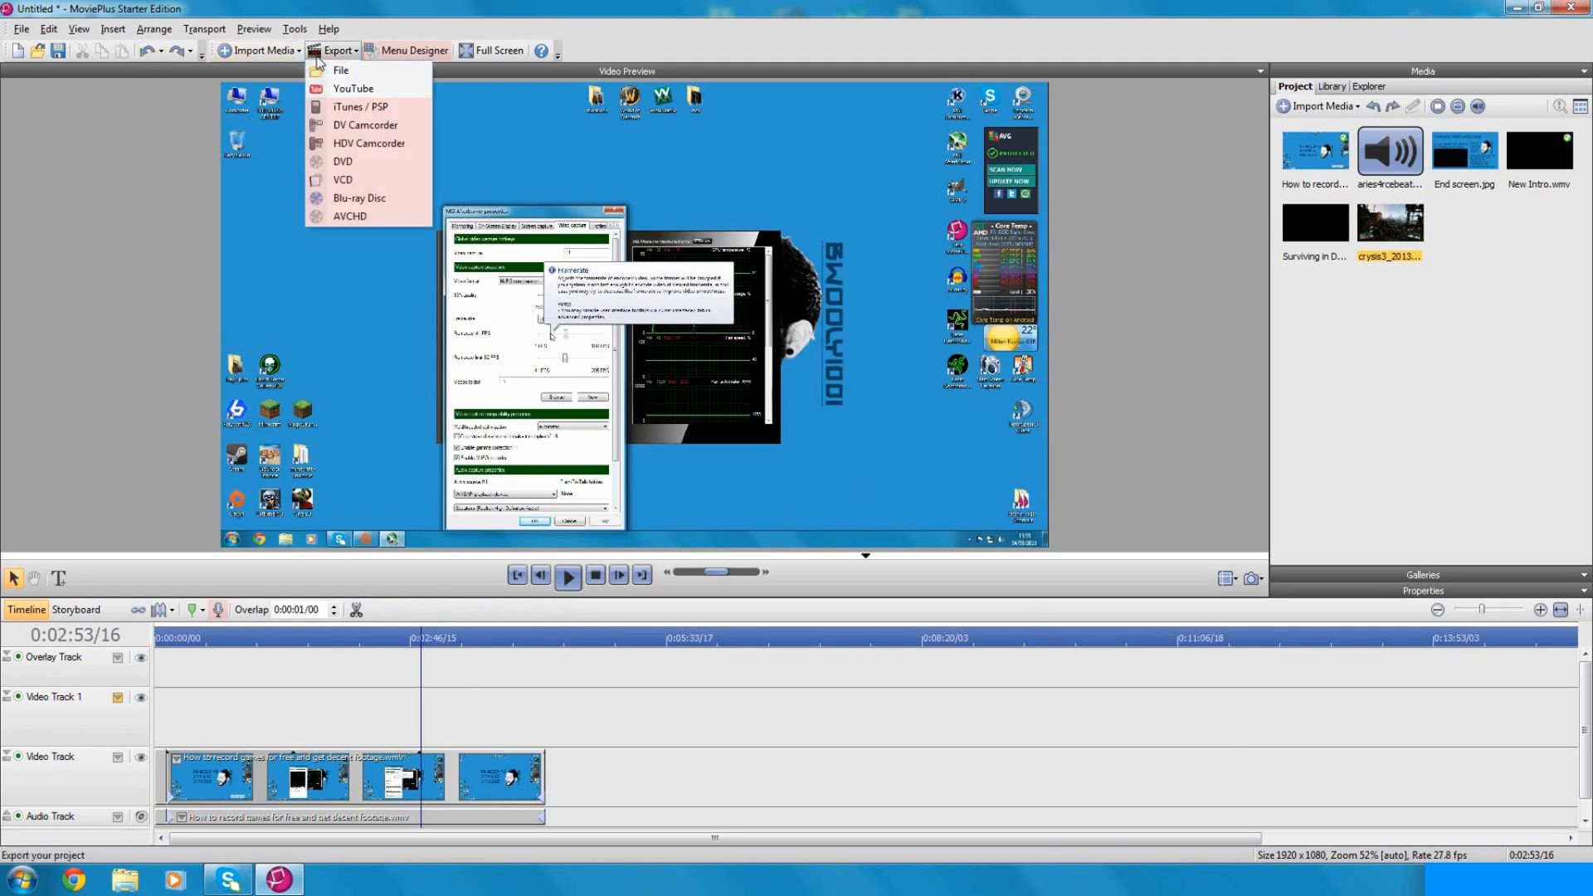
Step: Start a File export as WMV, view the YouTube PAL HD 1080p25 settings, then cancel
{"action": "left_click", "coordinate": [342, 69]}
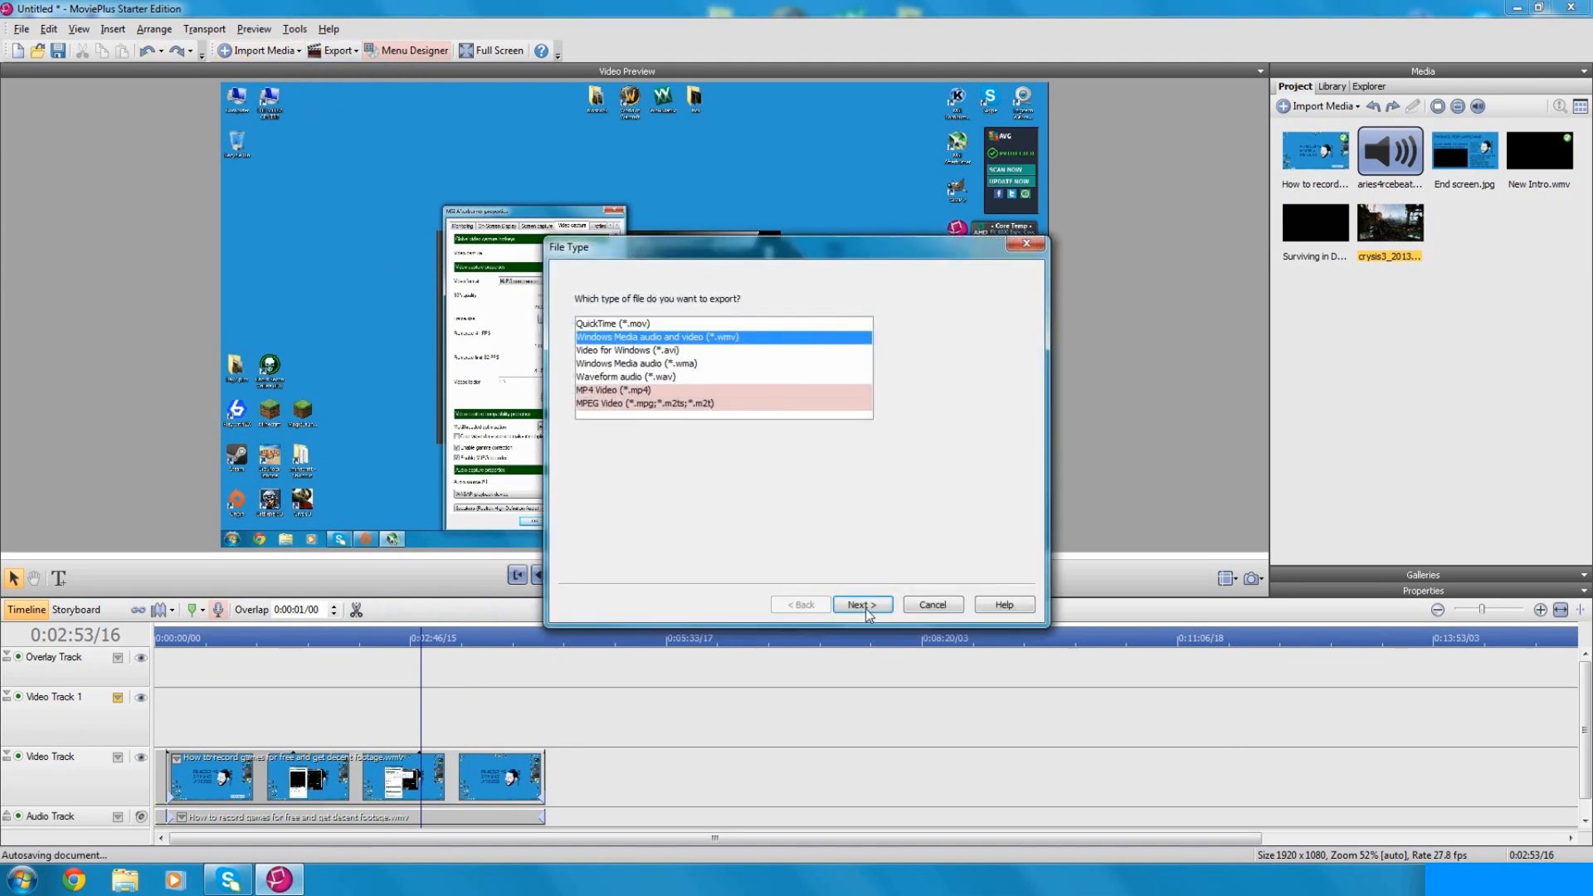
{"action": "left_click", "coordinate": [861, 604]}
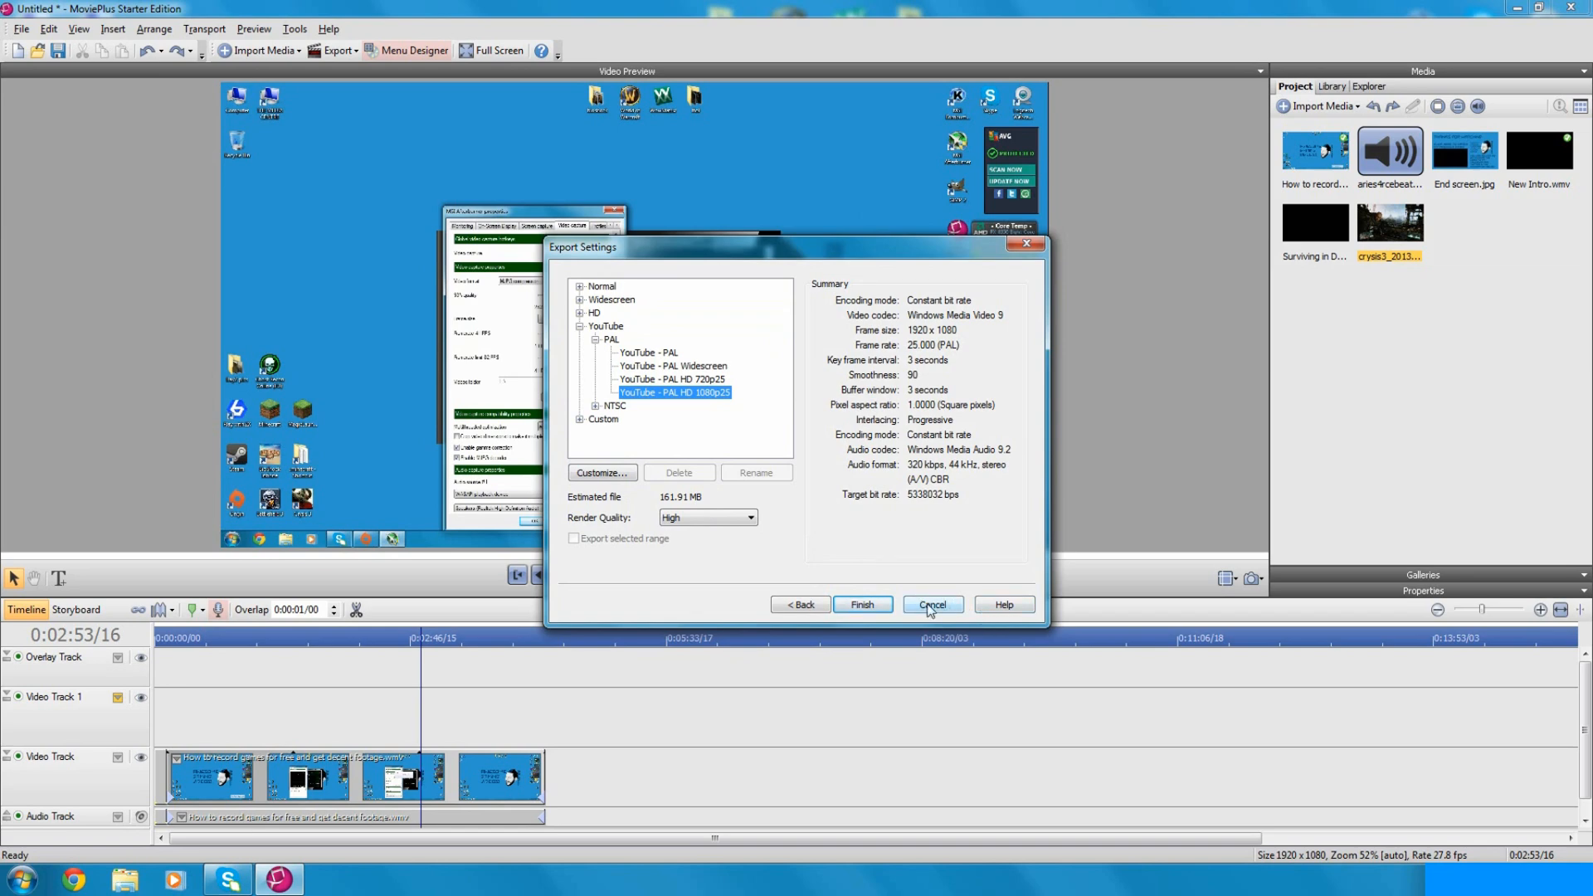
{"action": "left_click", "coordinate": [929, 604]}
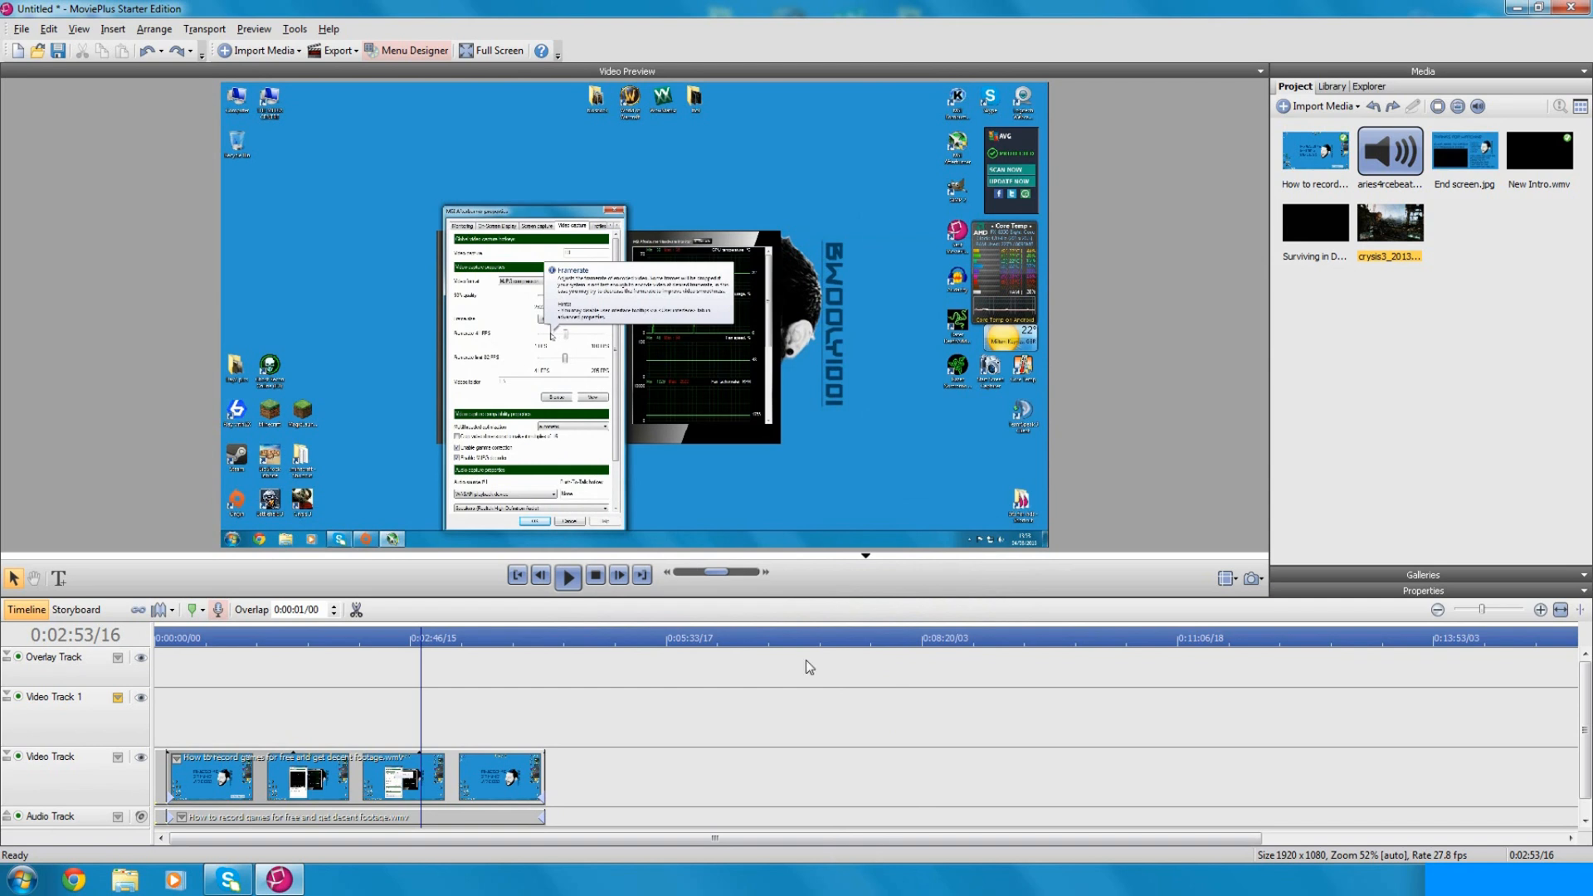
{"action": "mouse_move", "coordinate": [795, 889]}
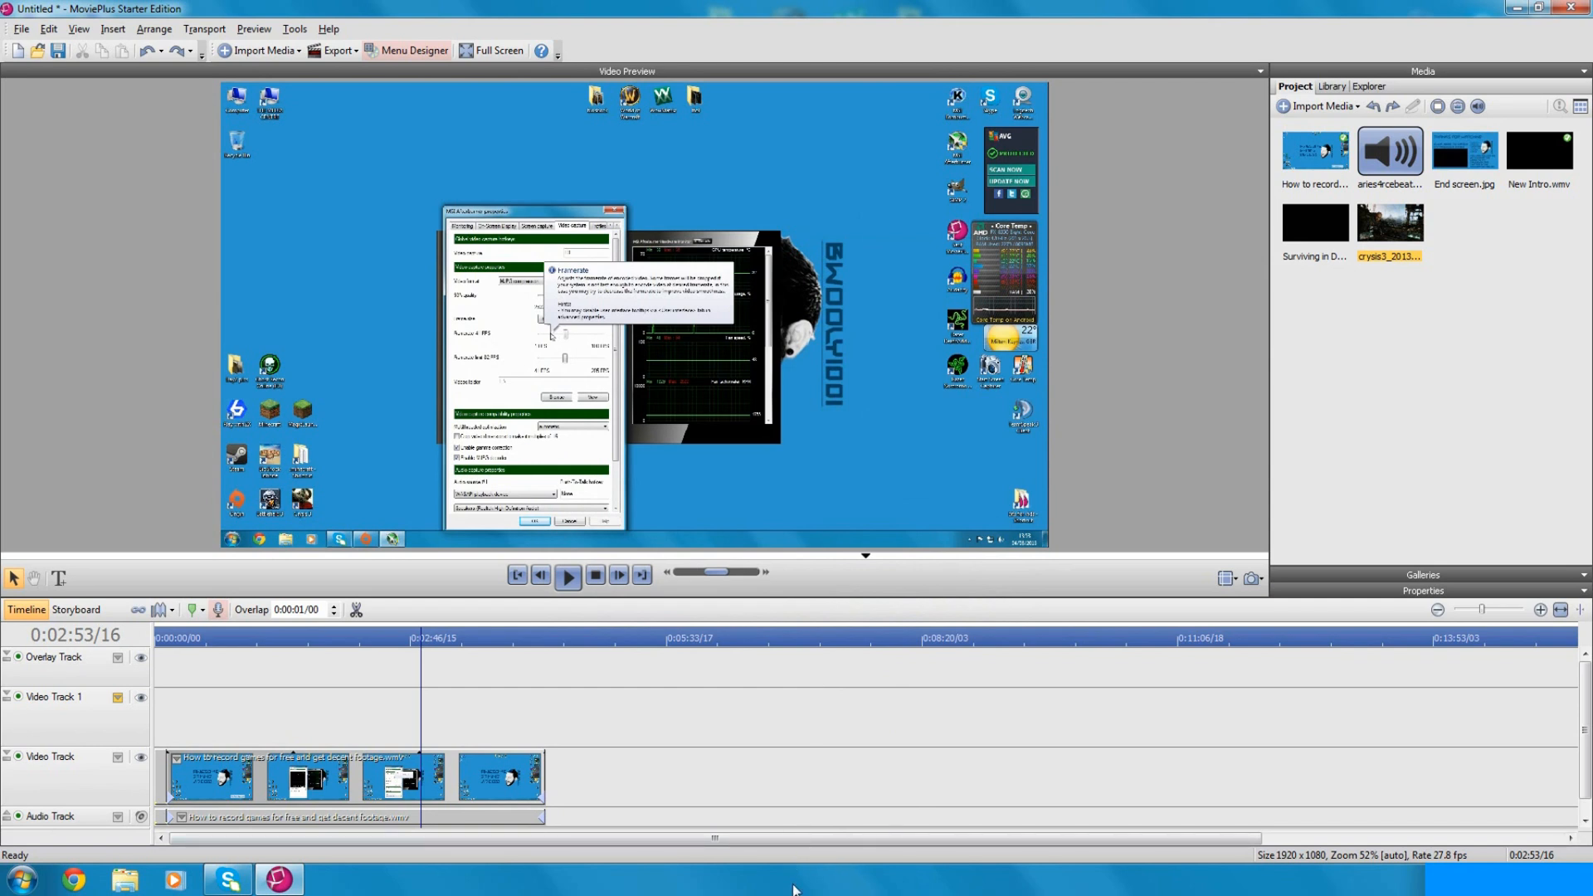